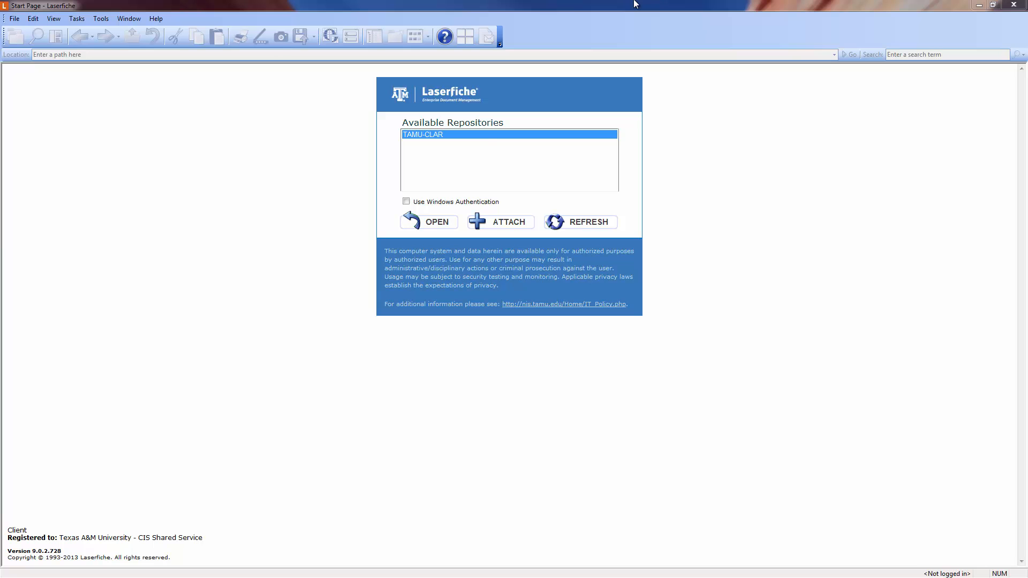
pyautogui.moveTo(604, 95)
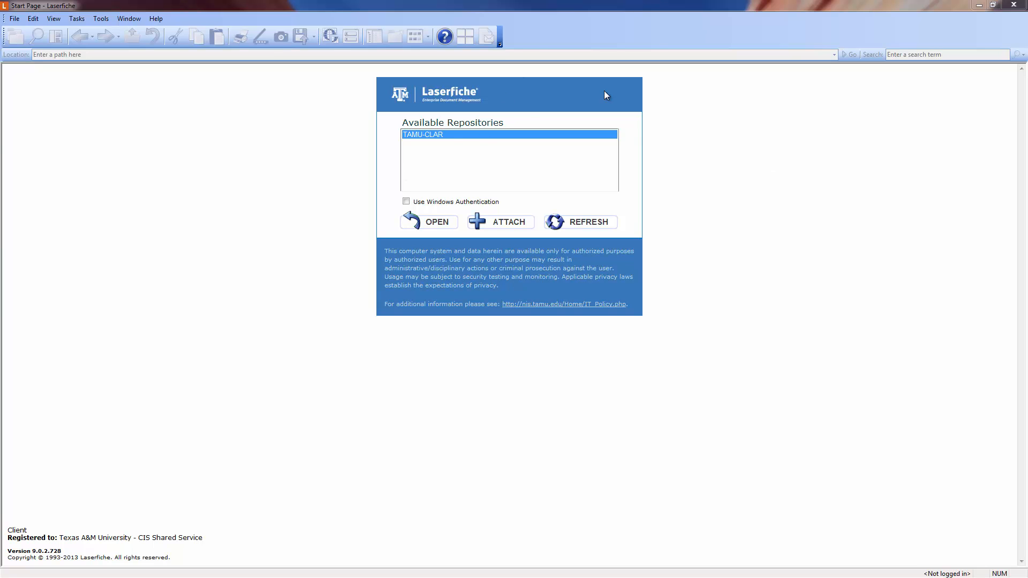
pyautogui.moveTo(424, 119)
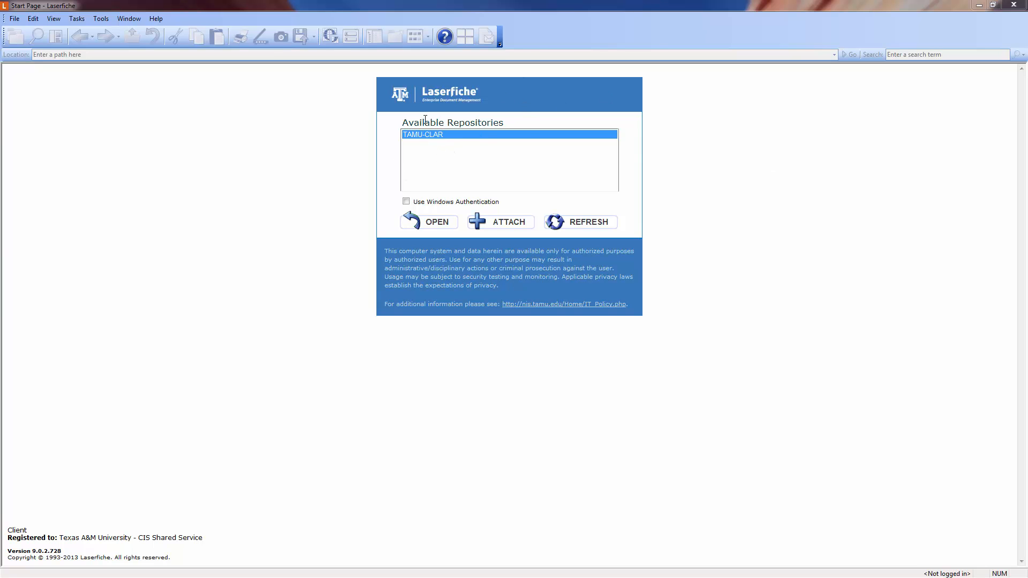
pyautogui.moveTo(518, 125)
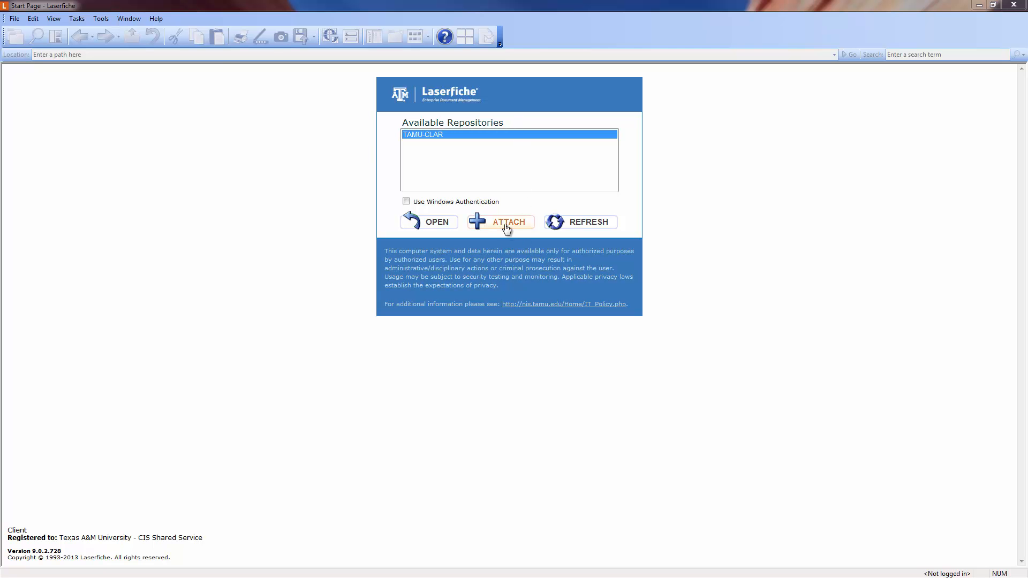
# Begin attaching a repository with SSL enabled and TAMU-CLAR chosen as the name
pyautogui.click(508, 222)
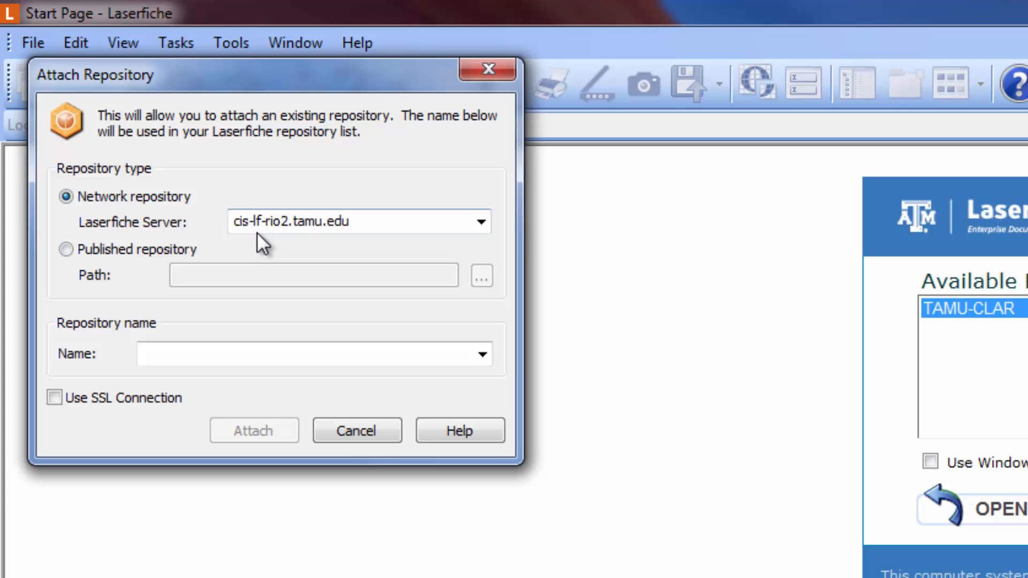
pyautogui.moveTo(122, 233)
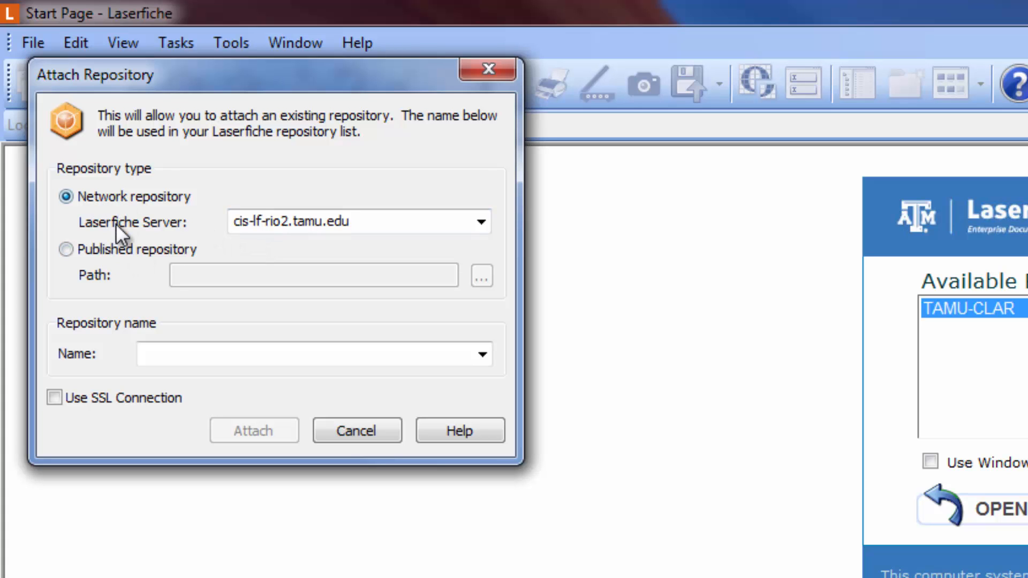
pyautogui.moveTo(189, 235)
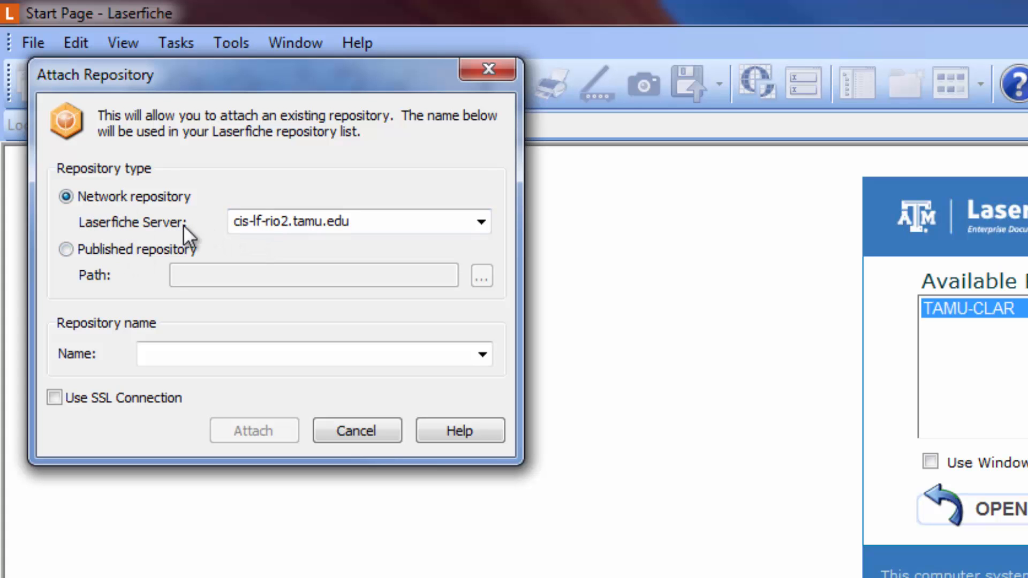
pyautogui.click(359, 221)
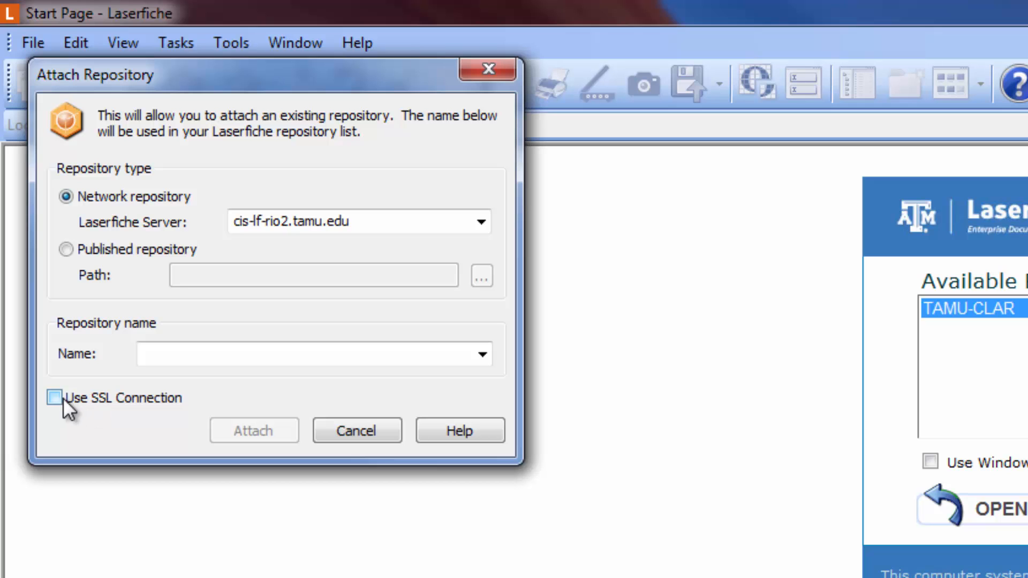
pyautogui.click(54, 398)
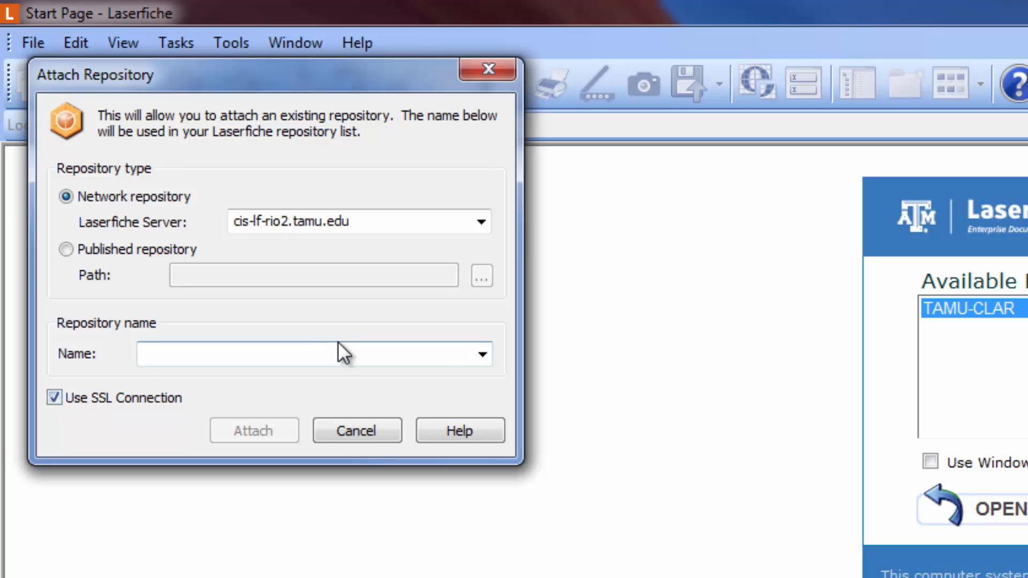
pyautogui.click(482, 354)
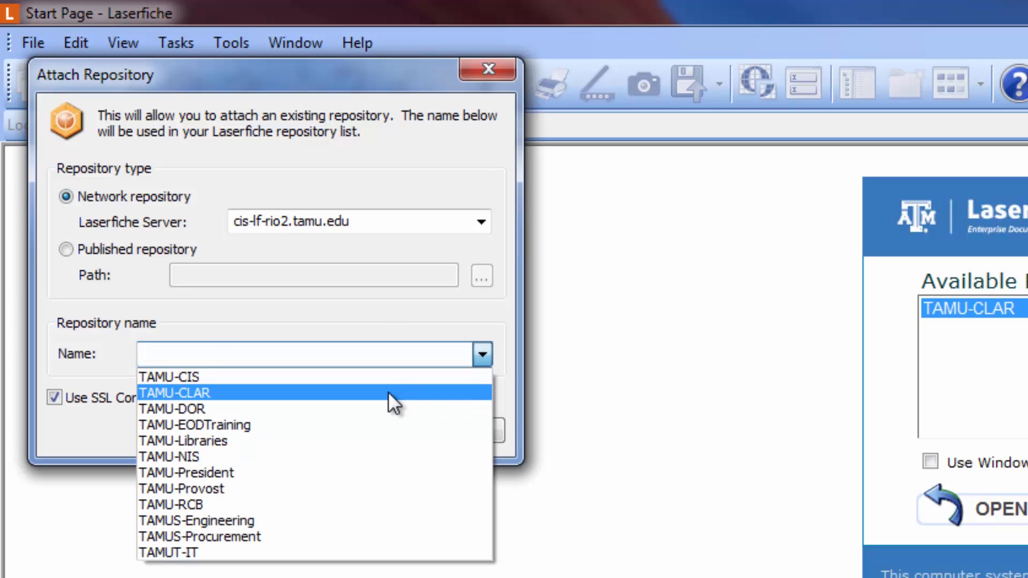
pyautogui.click(175, 393)
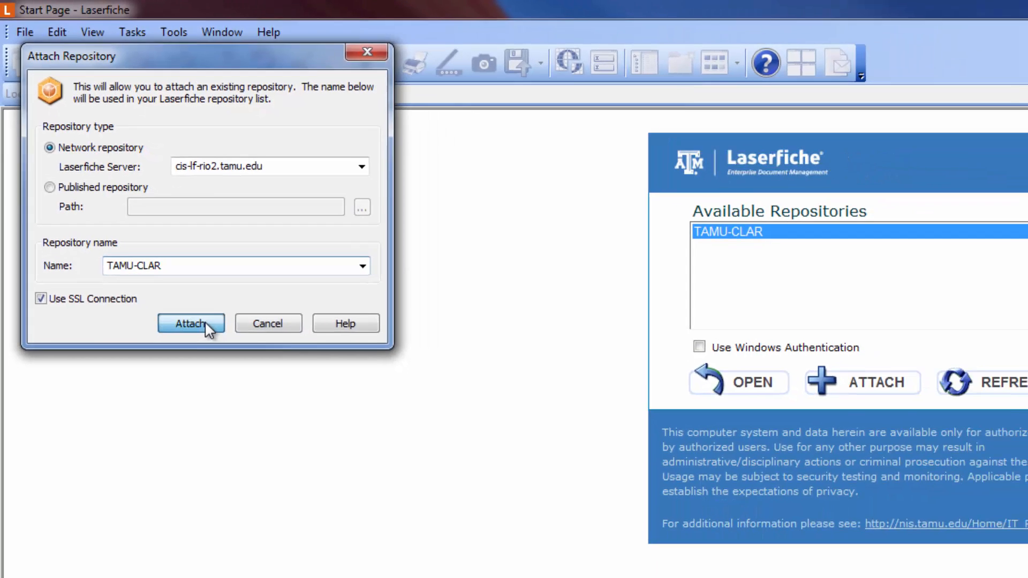
# Attach TAMU-CLAR and log in by entering the password
pyautogui.click(191, 323)
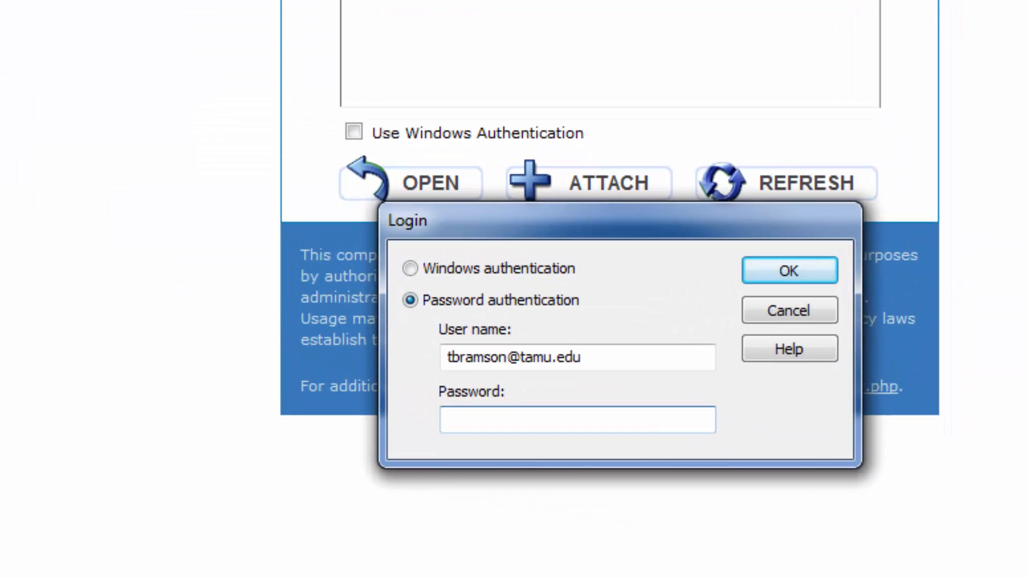
pyautogui.moveTo(470, 238)
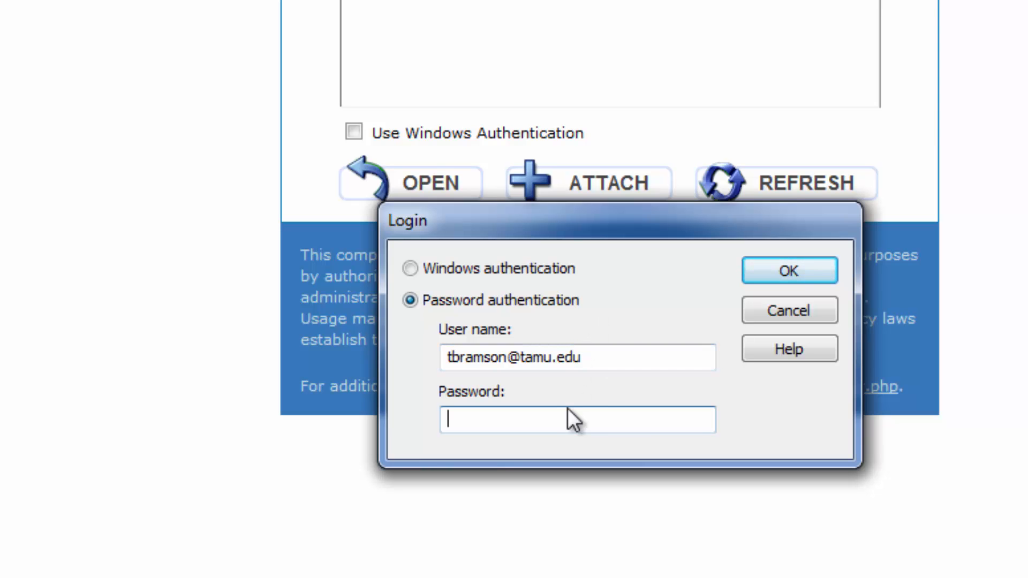
pyautogui.write('•')
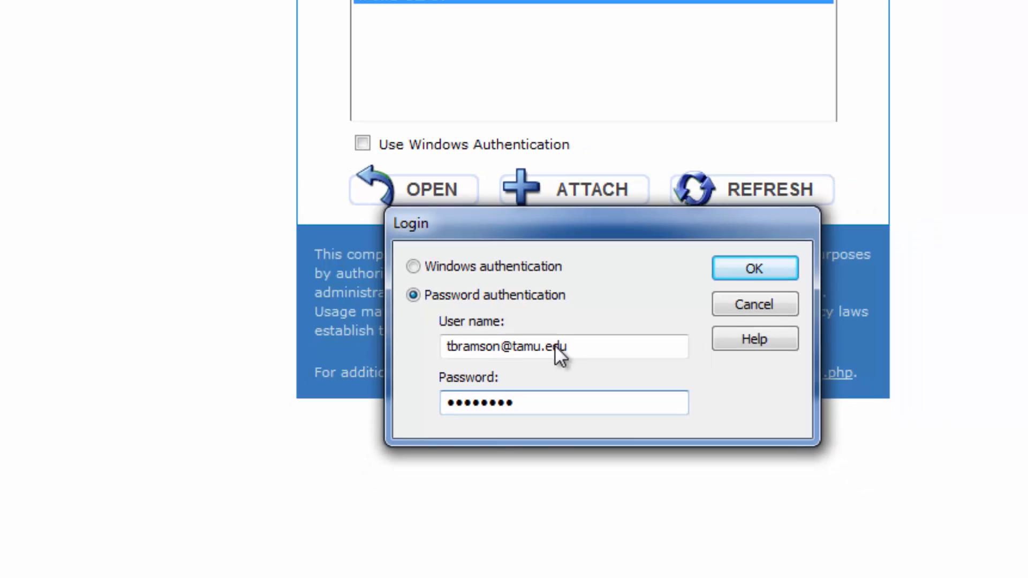
pyautogui.click(754, 268)
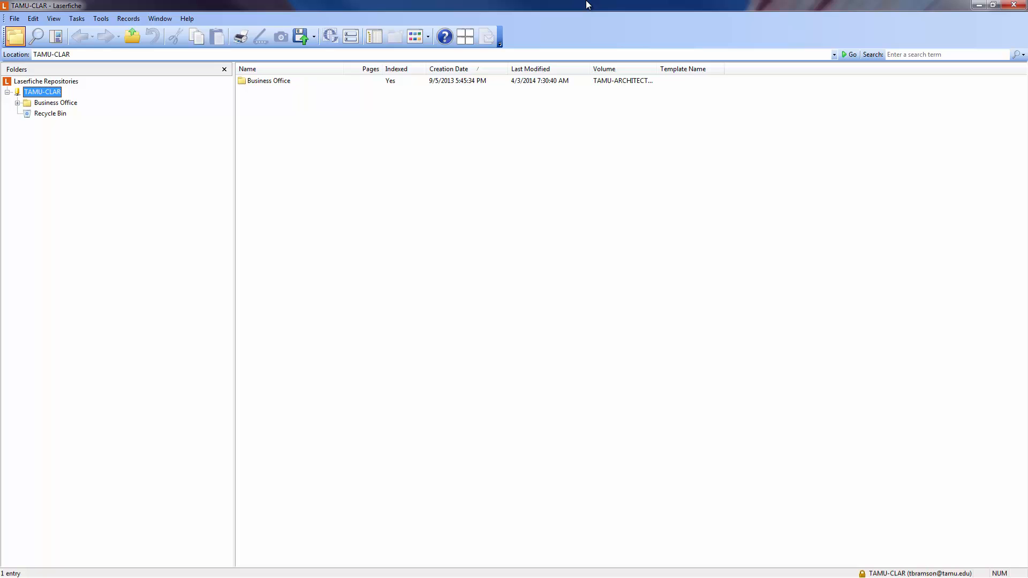
pyautogui.moveTo(565, 11)
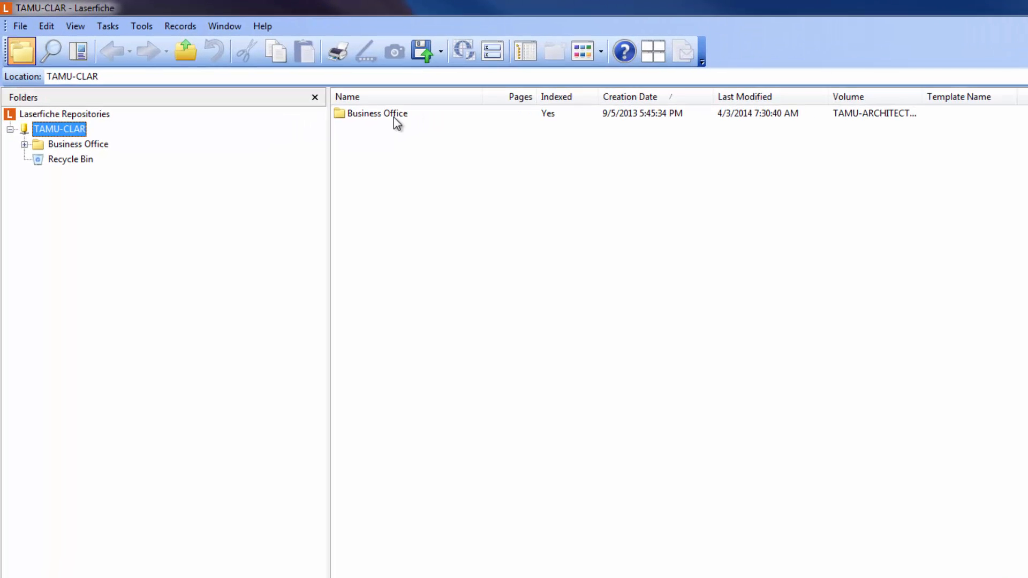
# Open the Business Office folder, then its Scans subfolder
pyautogui.doubleClick(377, 113)
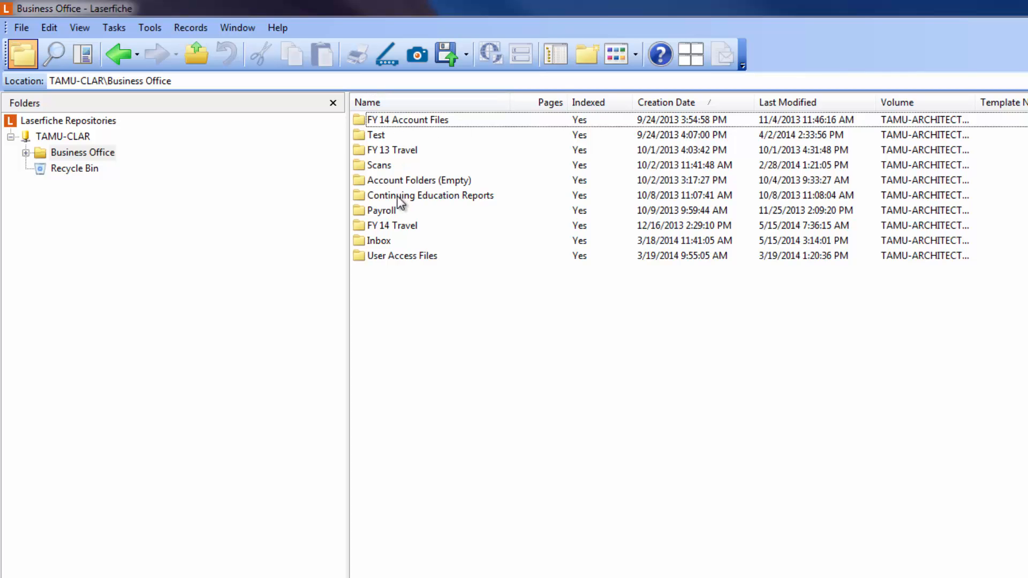
pyautogui.click(380, 165)
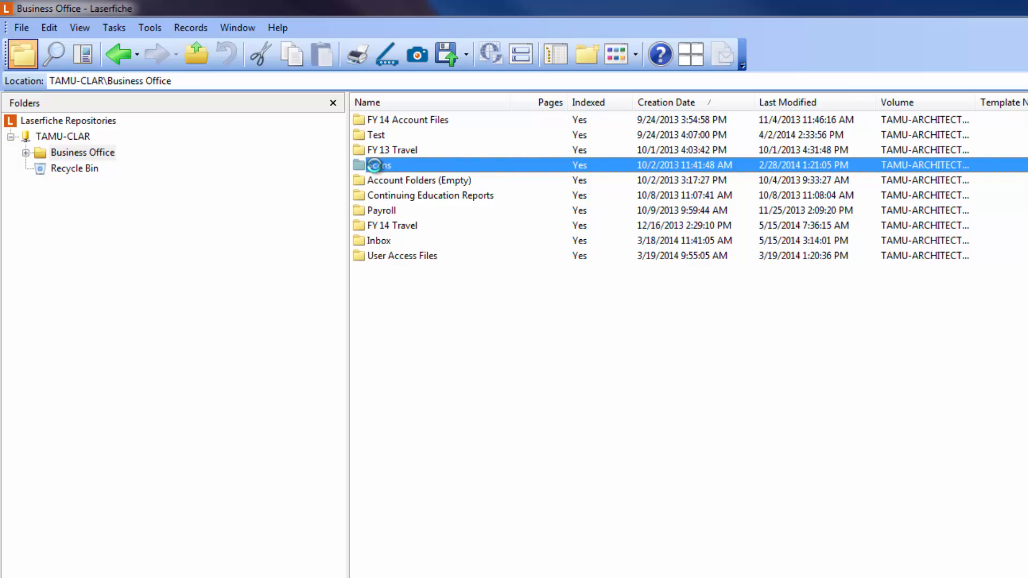
pyautogui.doubleClick(382, 164)
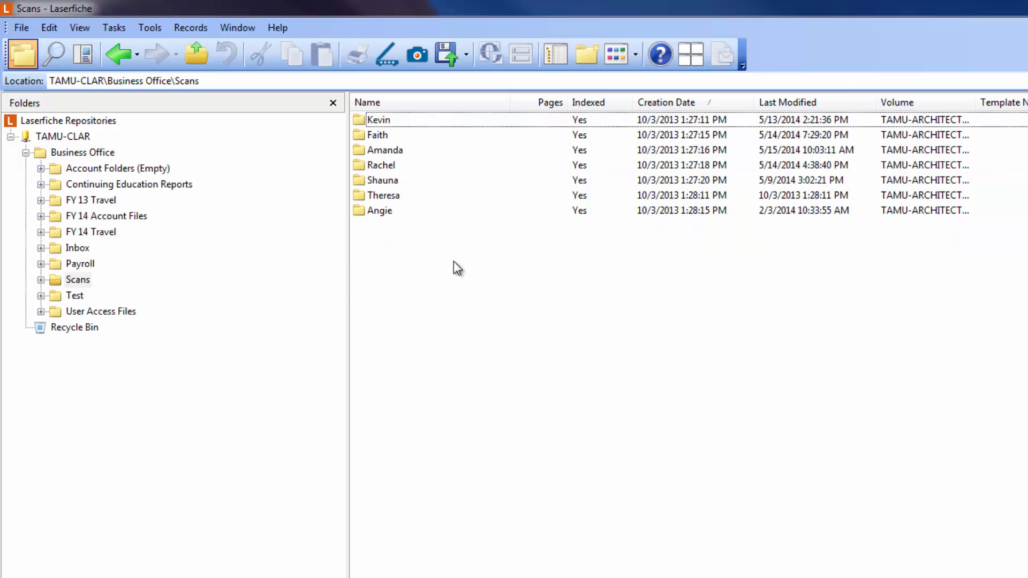
pyautogui.moveTo(465, 251)
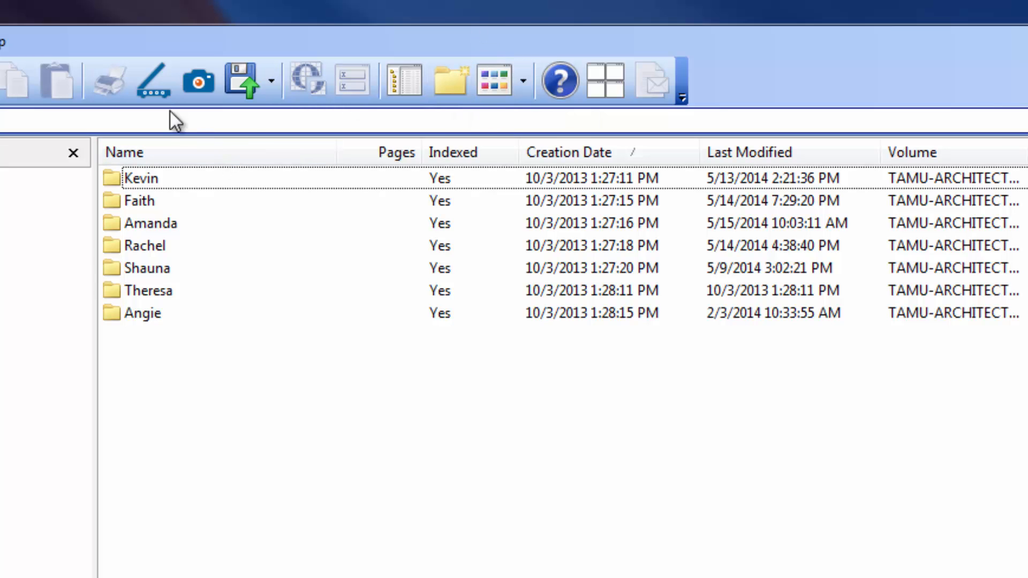
pyautogui.moveTo(153, 81)
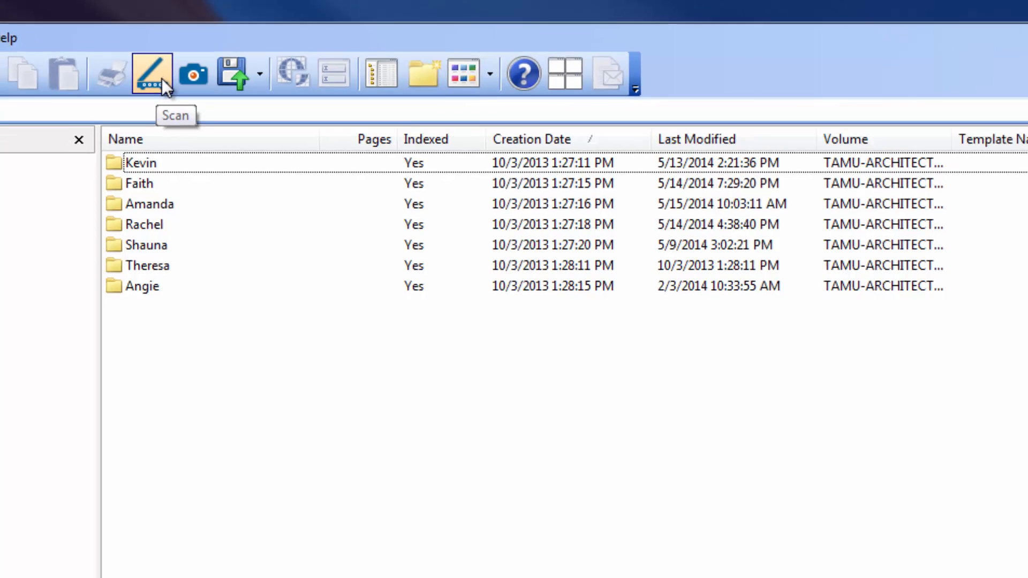
# Start a new scan into Scans in basic mode with TWAIN as the source
pyautogui.click(152, 73)
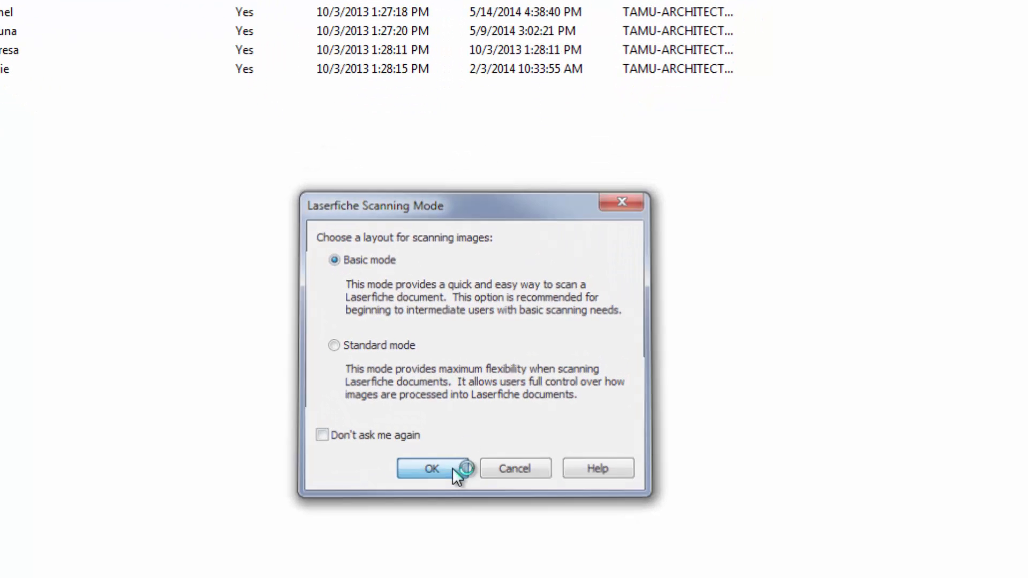
pyautogui.click(430, 469)
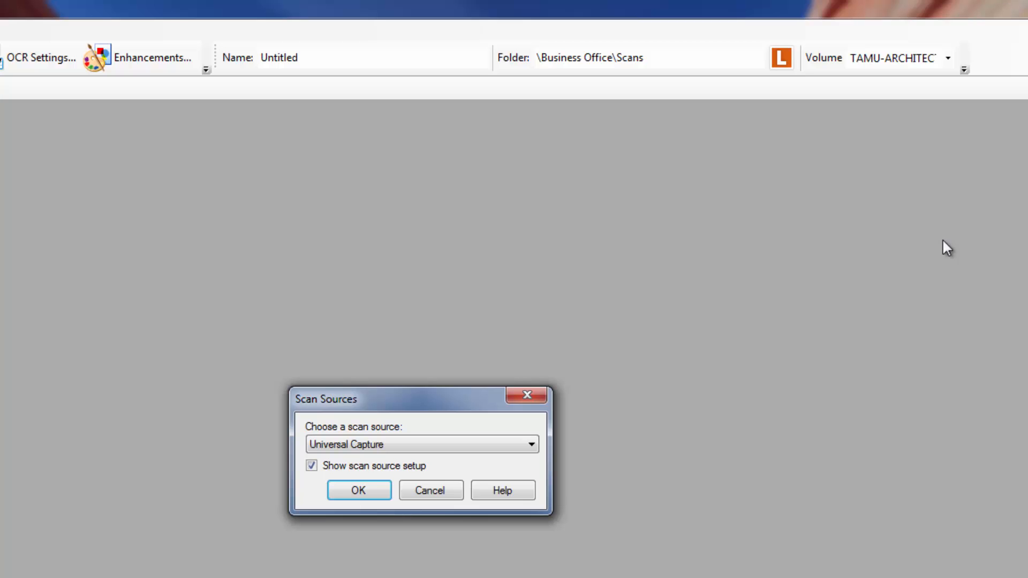
pyautogui.moveTo(617, 513)
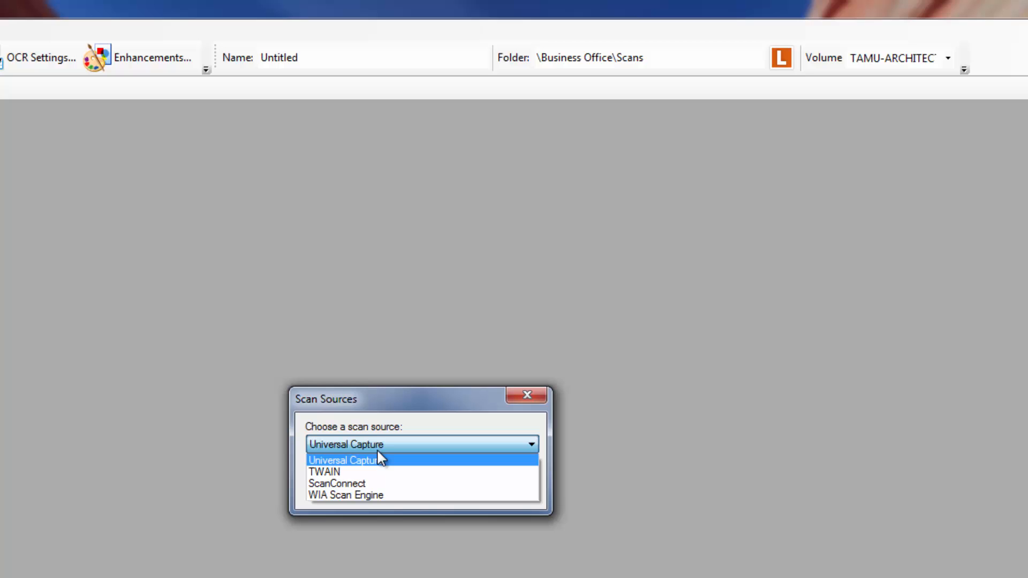
pyautogui.click(323, 471)
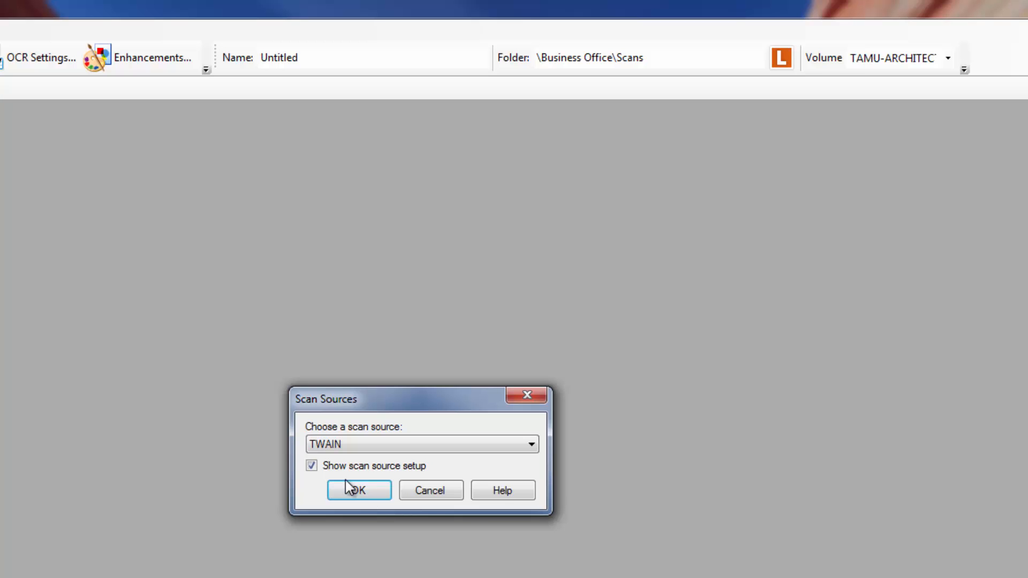
pyautogui.click(359, 490)
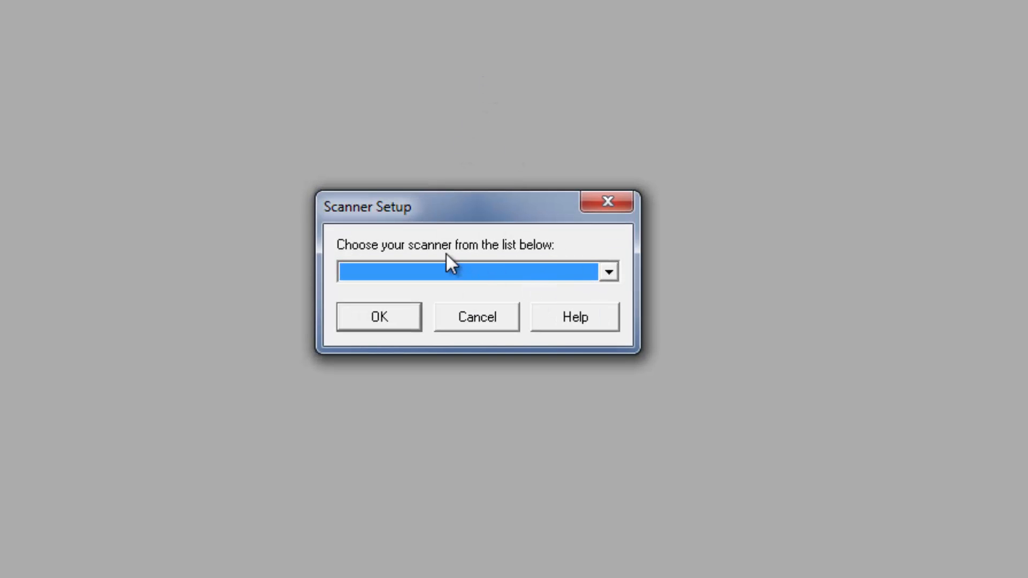
pyautogui.moveTo(622, 281)
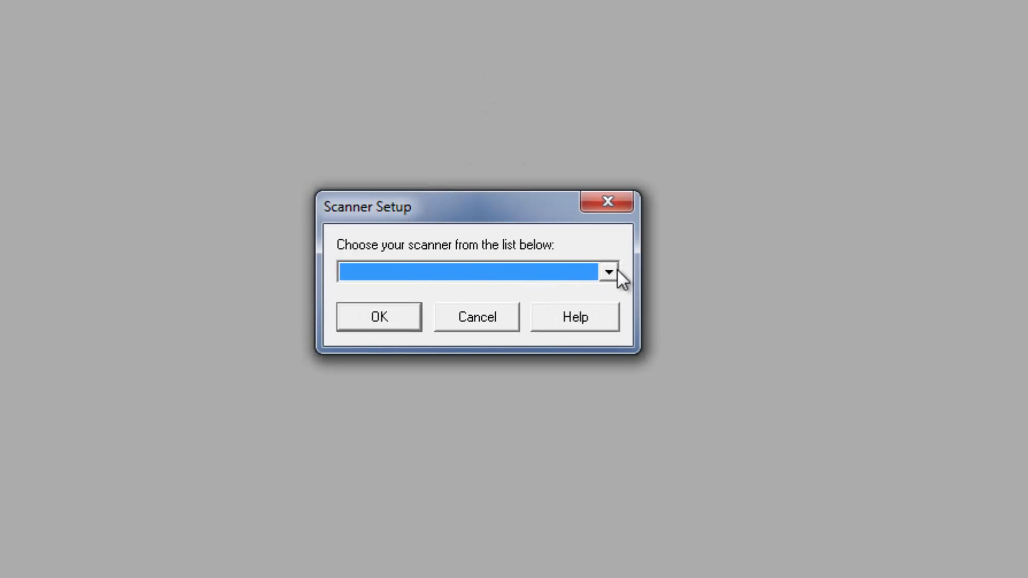
# Select KODAK Scanner: i2000 as the scanner
pyautogui.click(606, 272)
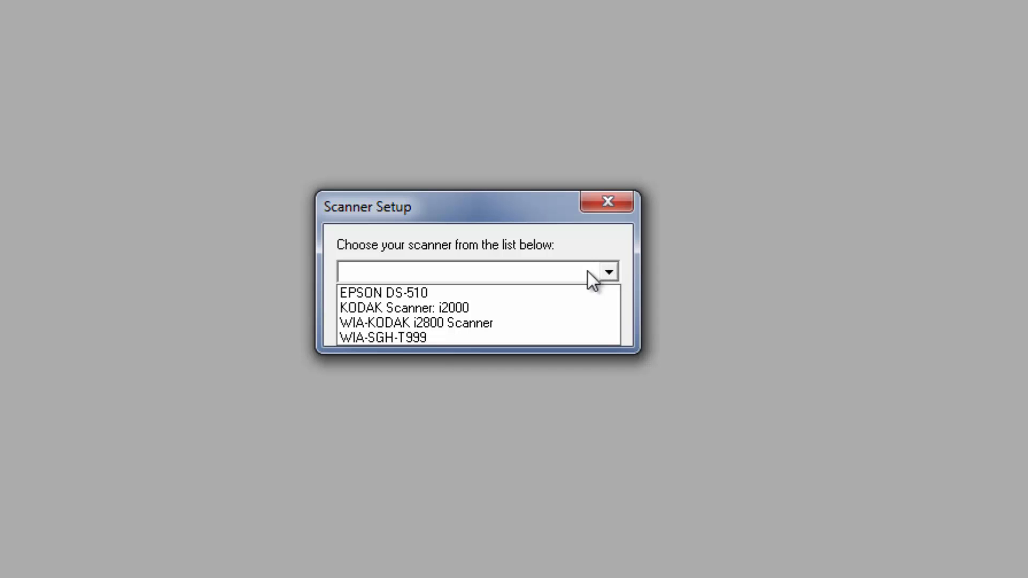
pyautogui.click(404, 307)
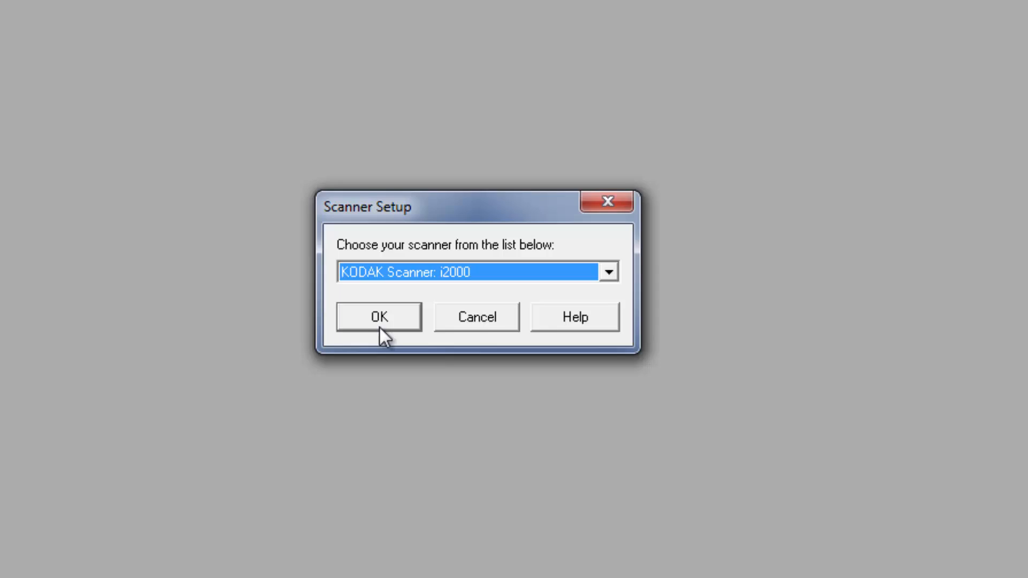
pyautogui.click(378, 317)
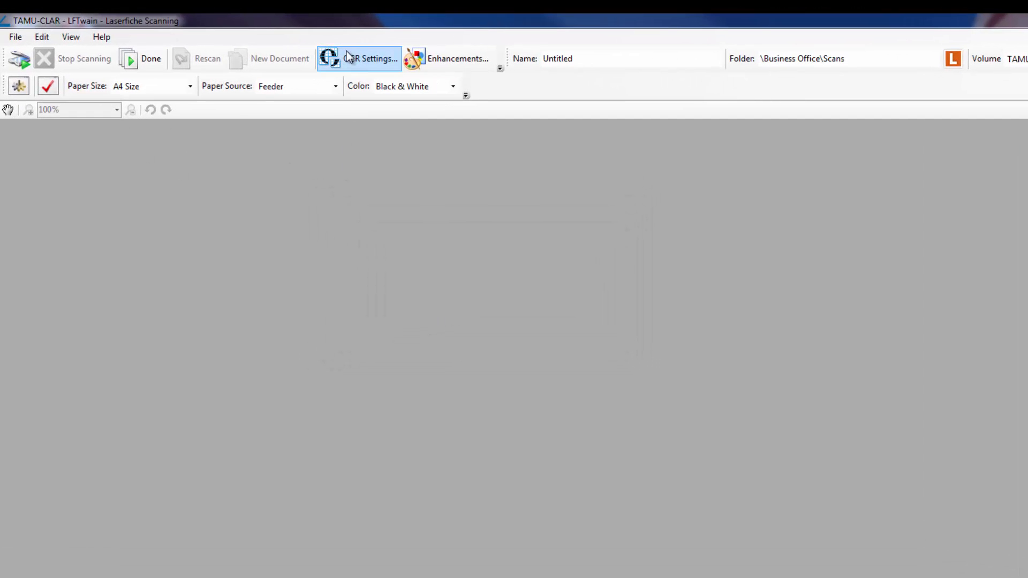
# Check 'Perform OCR on new images' and 'Rotate Image (Automatically)' in the enhancements
pyautogui.click(367, 58)
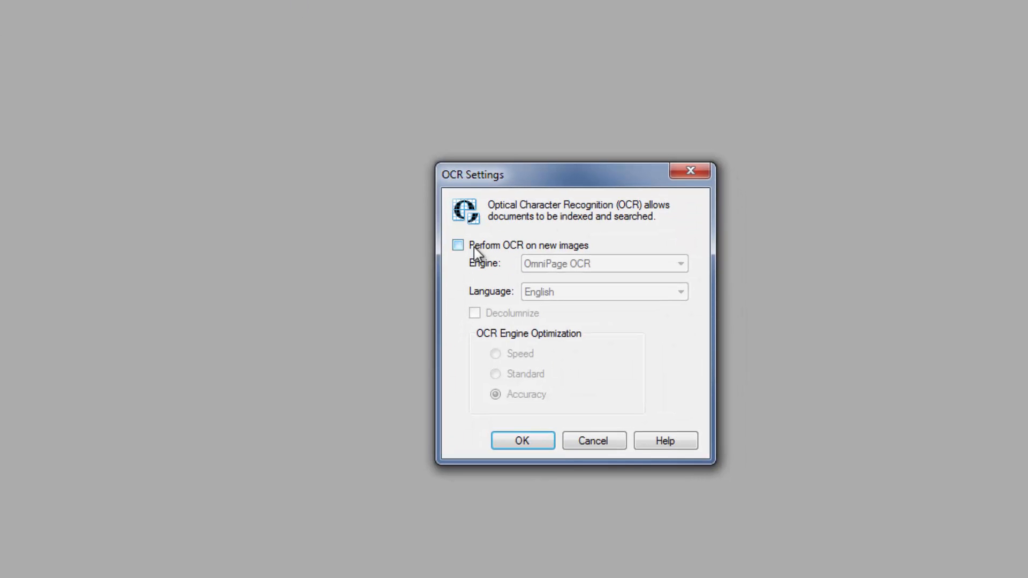
pyautogui.click(458, 245)
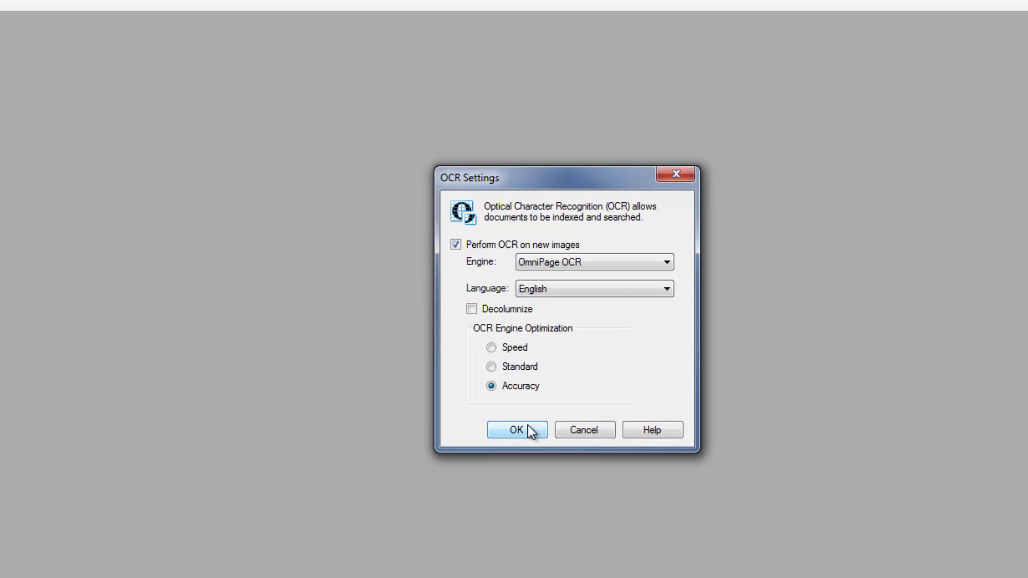
pyautogui.click(516, 430)
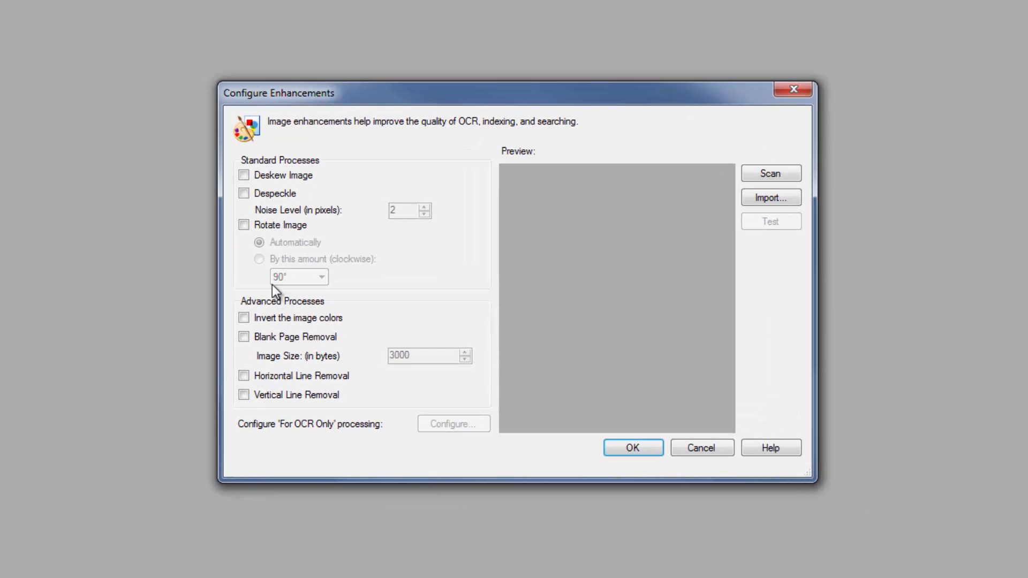
pyautogui.click(244, 225)
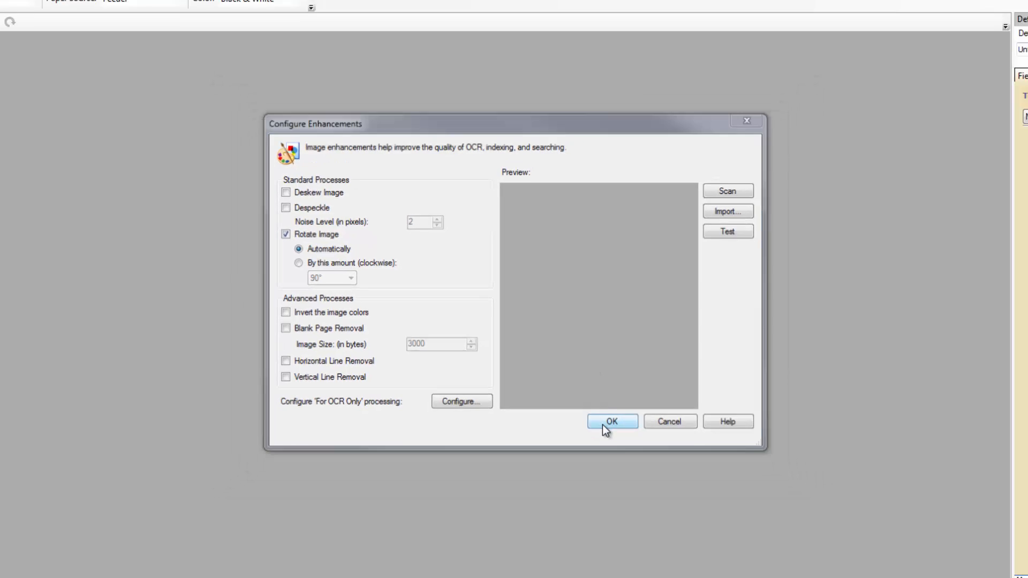
pyautogui.click(611, 421)
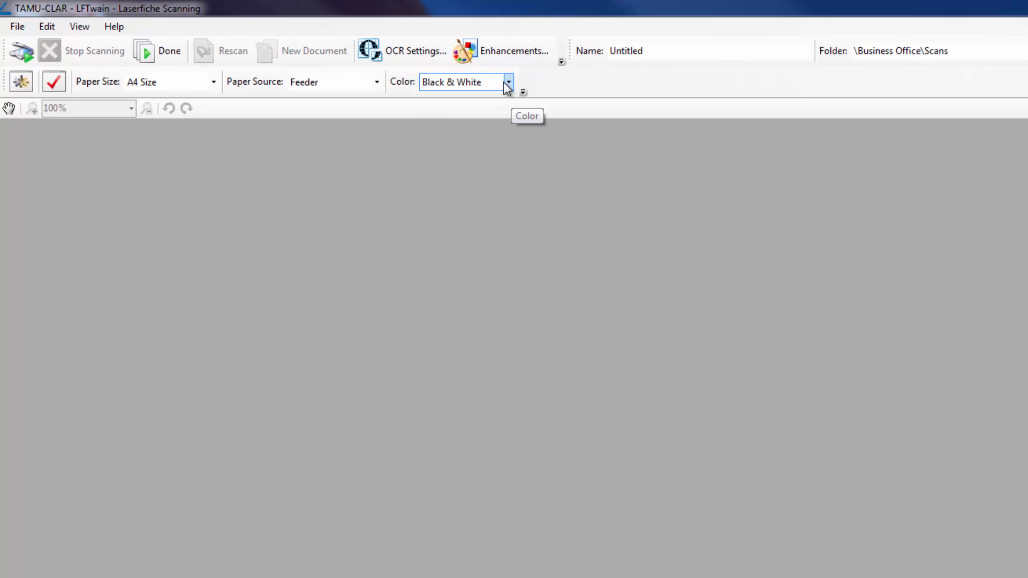
# Set colour mode to Color, paper size to A4 Size, and paper source to Feeder
pyautogui.click(509, 81)
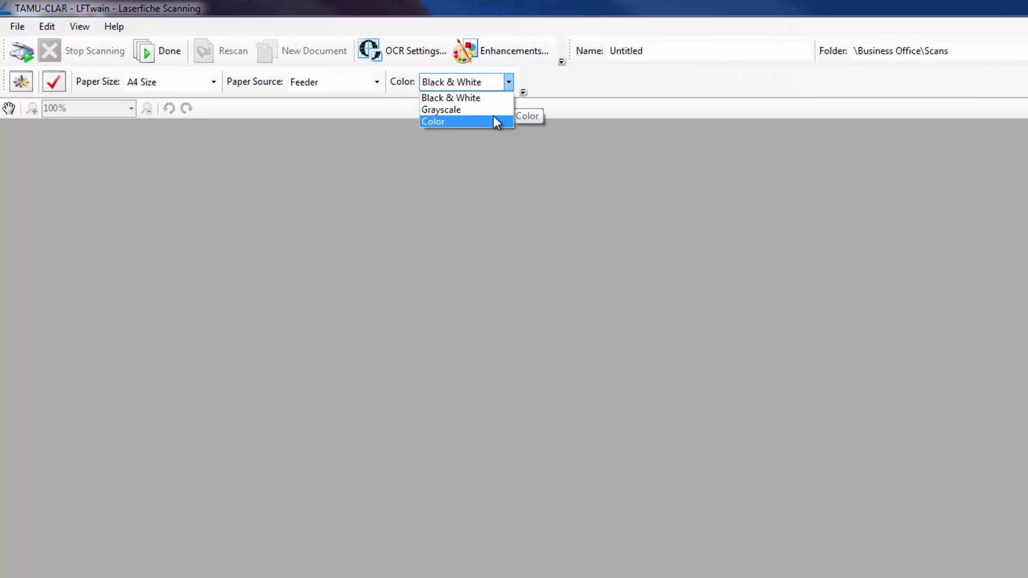
pyautogui.click(433, 122)
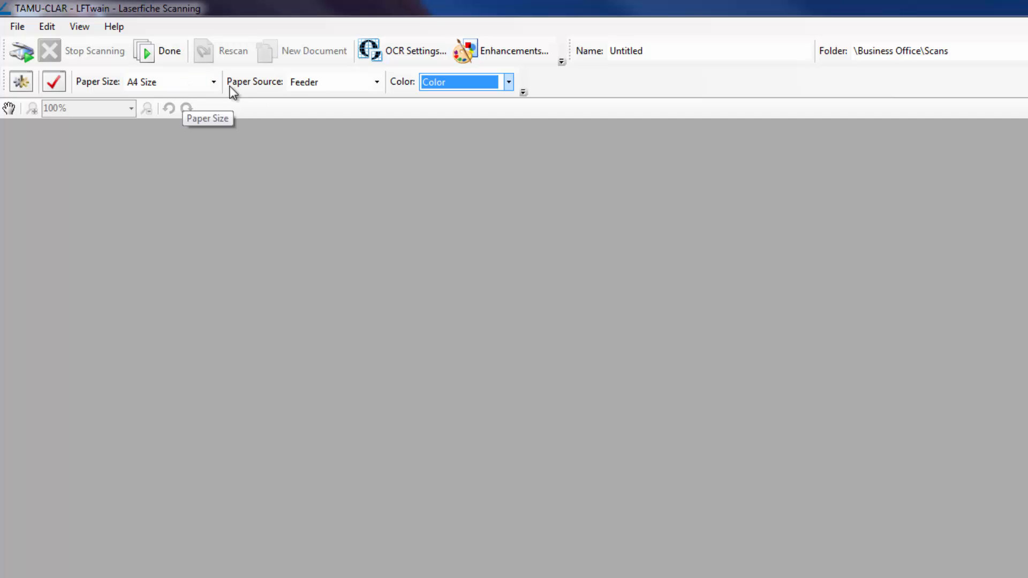
pyautogui.click(213, 81)
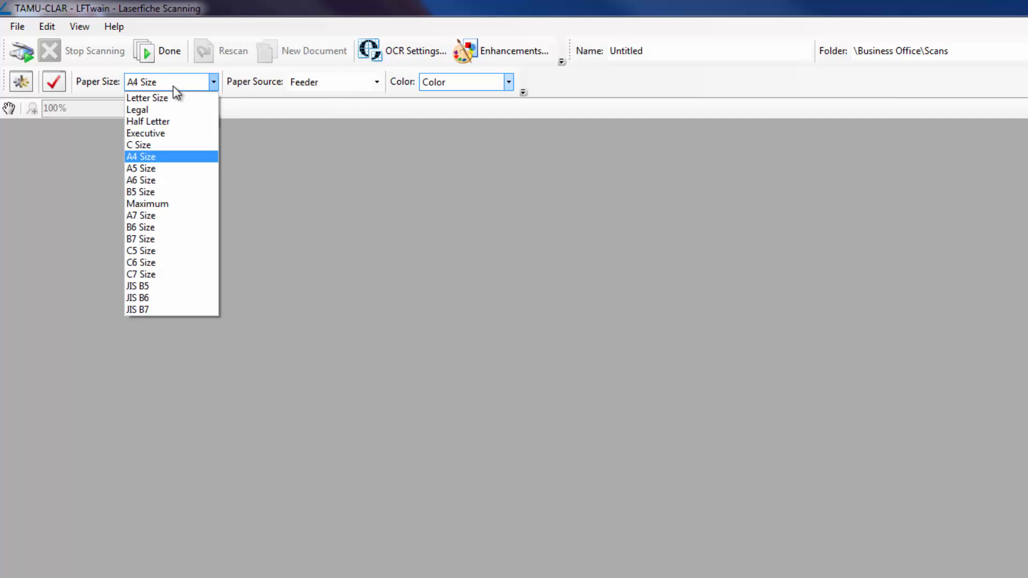
pyautogui.click(140, 156)
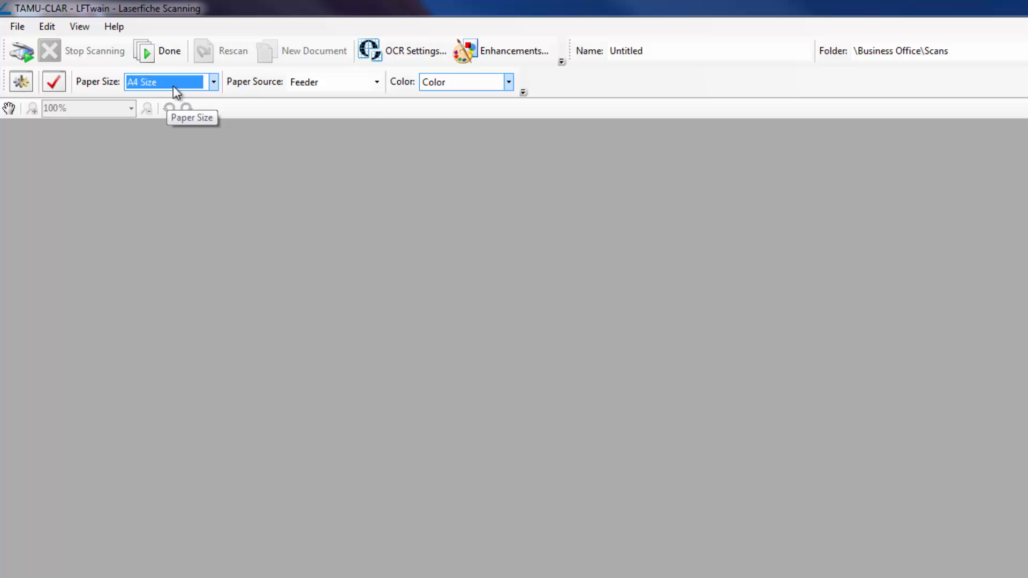
pyautogui.click(328, 82)
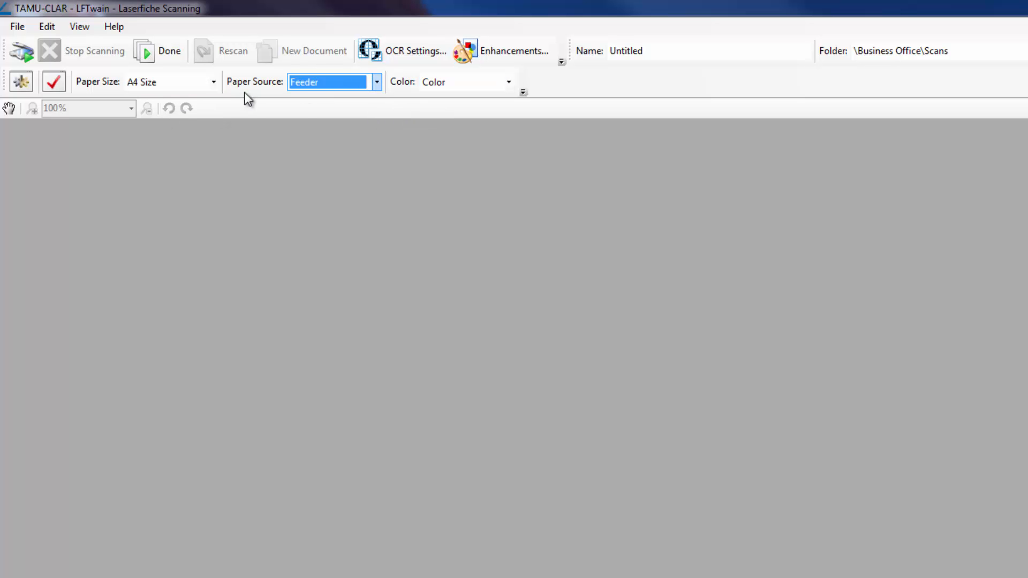
pyautogui.click(376, 81)
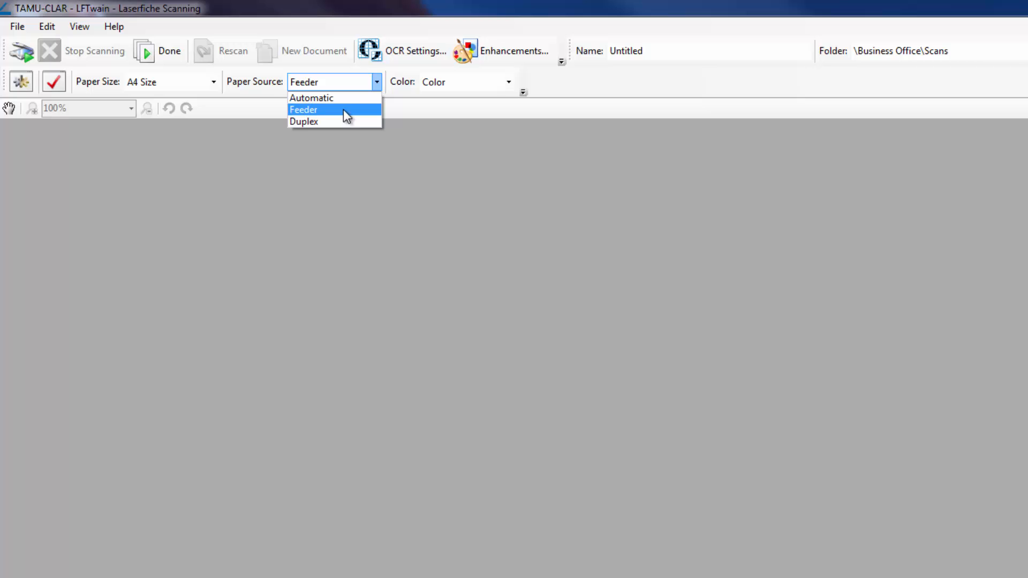
pyautogui.moveTo(334, 121)
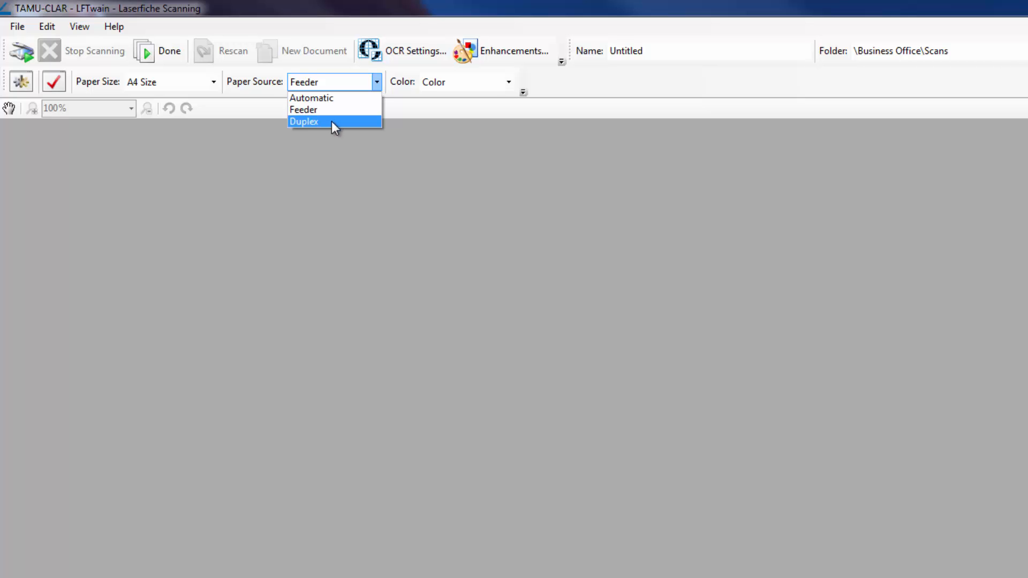
pyautogui.moveTo(311, 98)
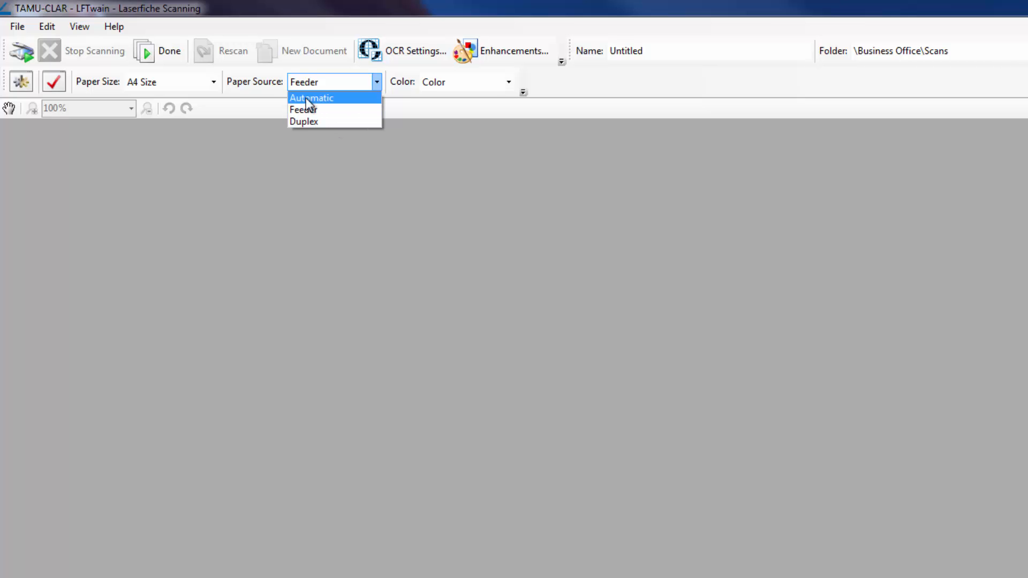
pyautogui.moveTo(315, 109)
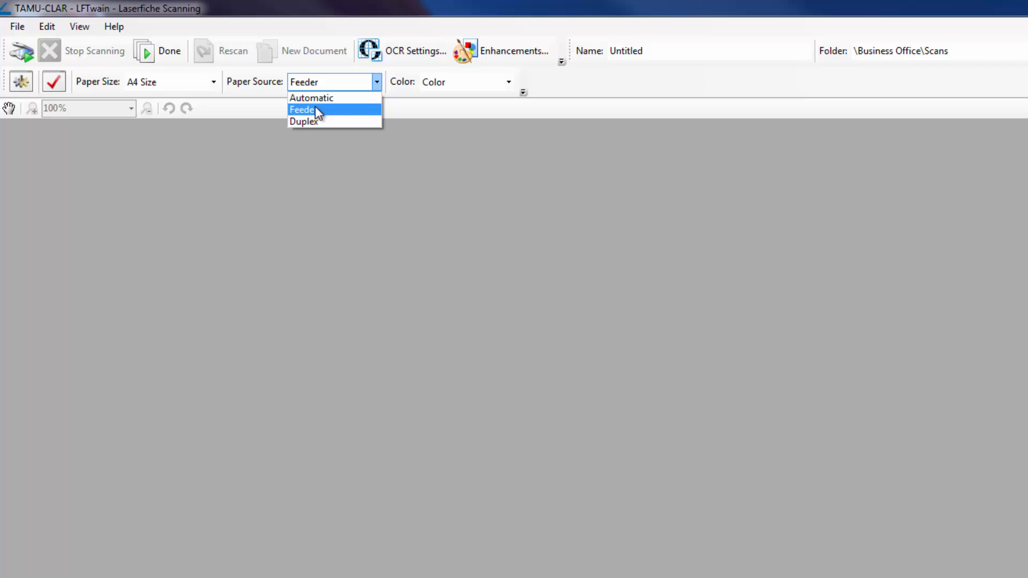
pyautogui.moveTo(317, 122)
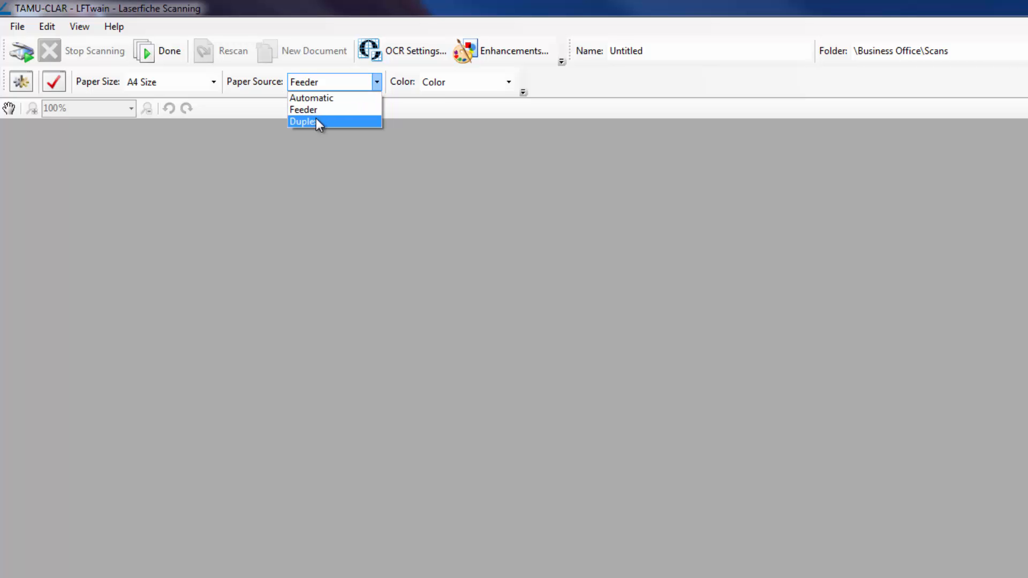
pyautogui.click(304, 109)
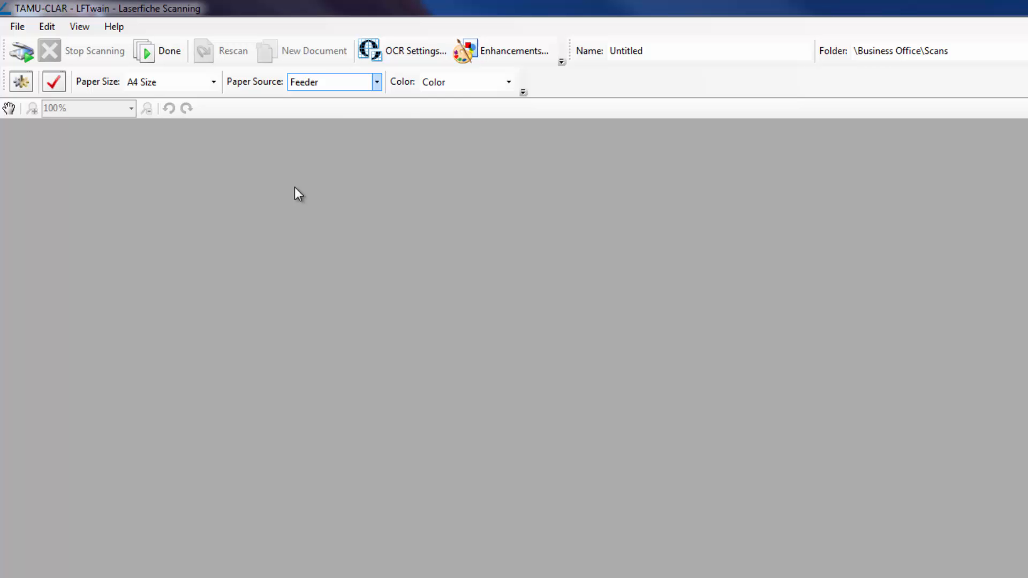
pyautogui.moveTo(334, 82)
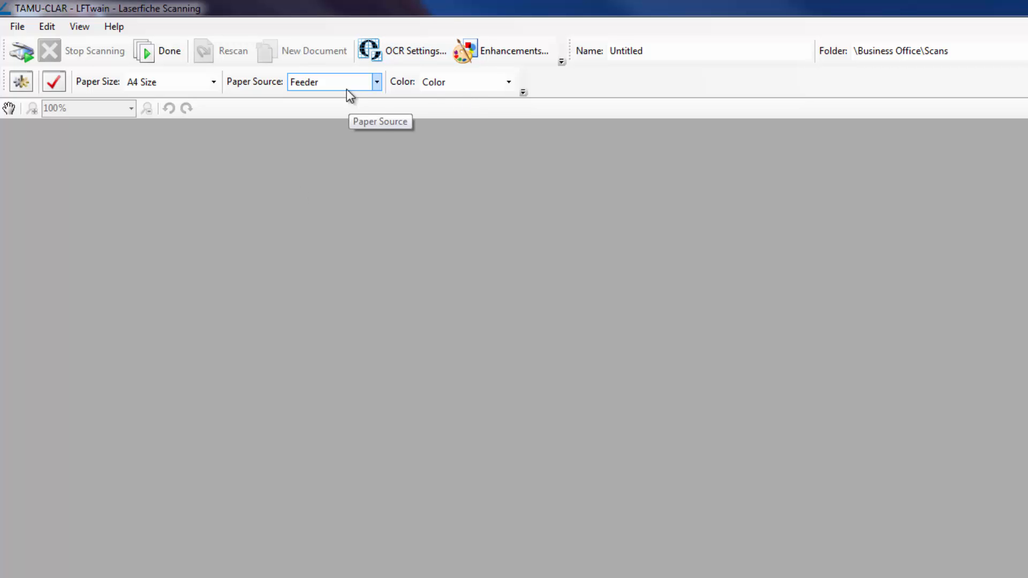
pyautogui.click(376, 82)
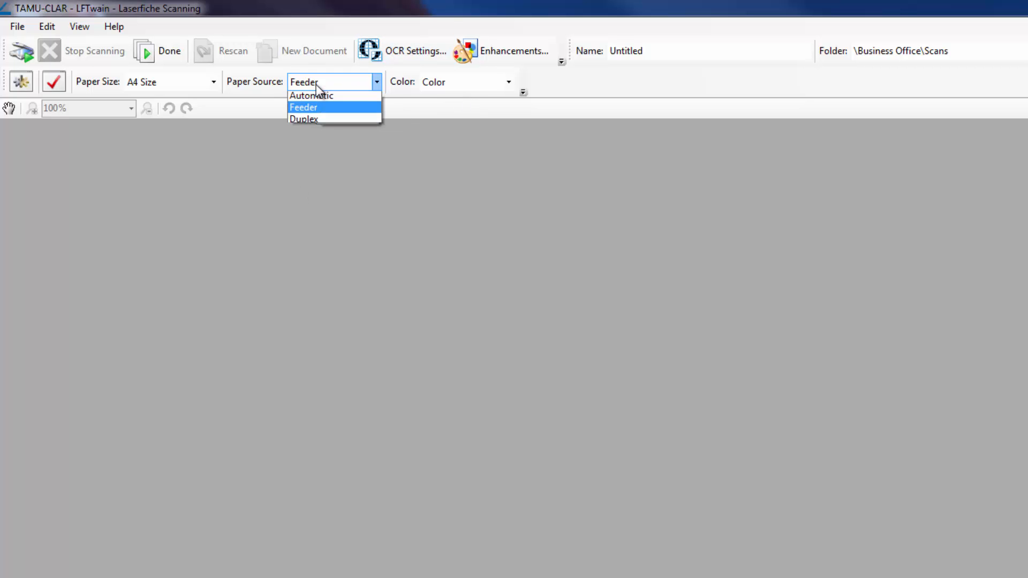
pyautogui.click(304, 107)
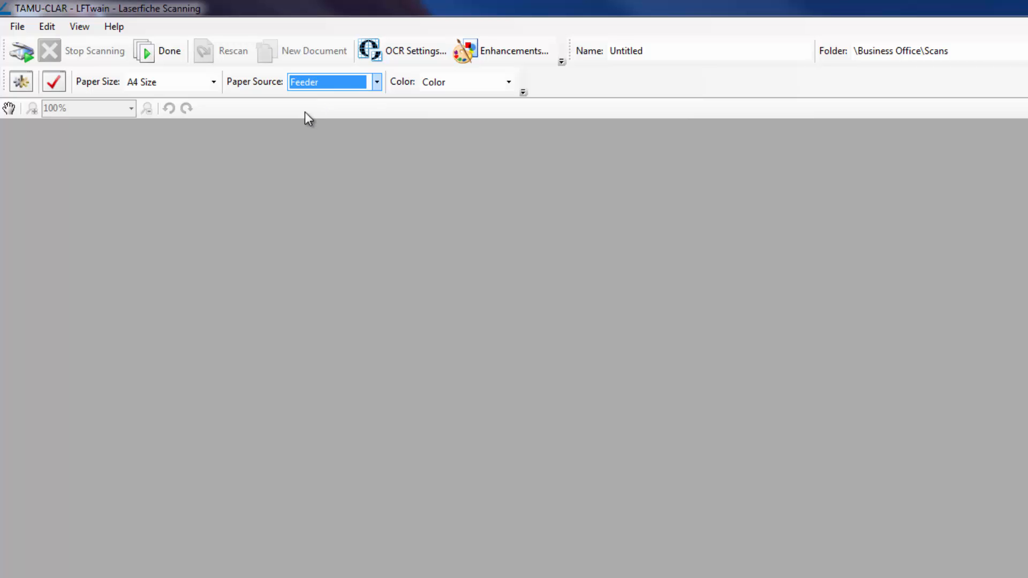
pyautogui.moveTo(274, 104)
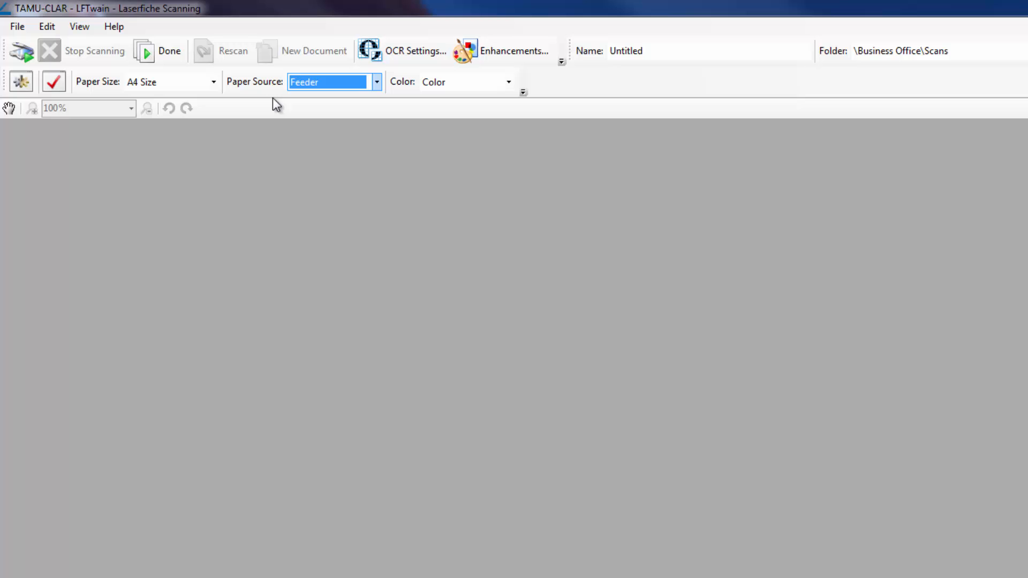
pyautogui.moveTo(865, 482)
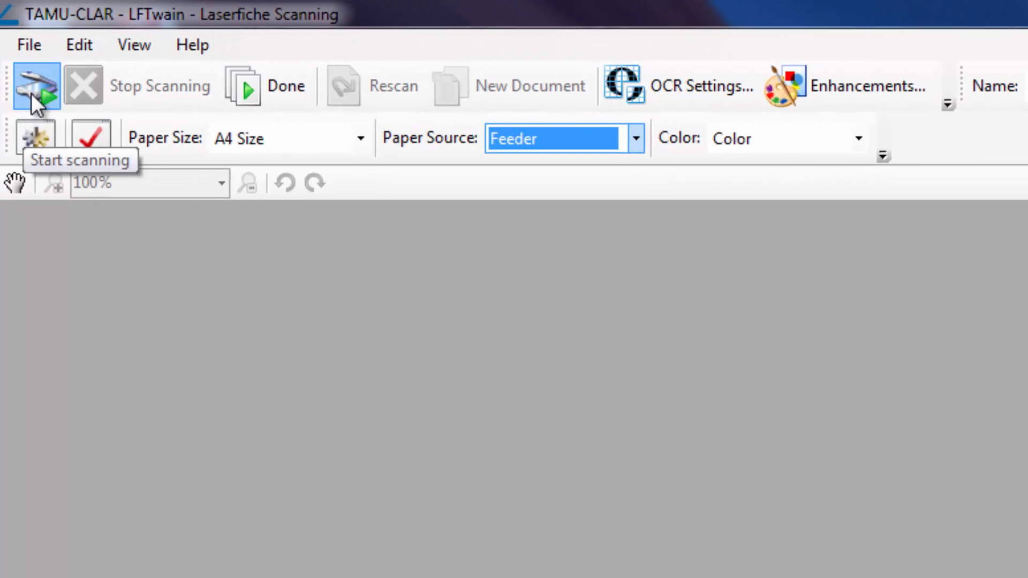
# Scan the statement pages and view page 2 of 2
pyautogui.click(36, 85)
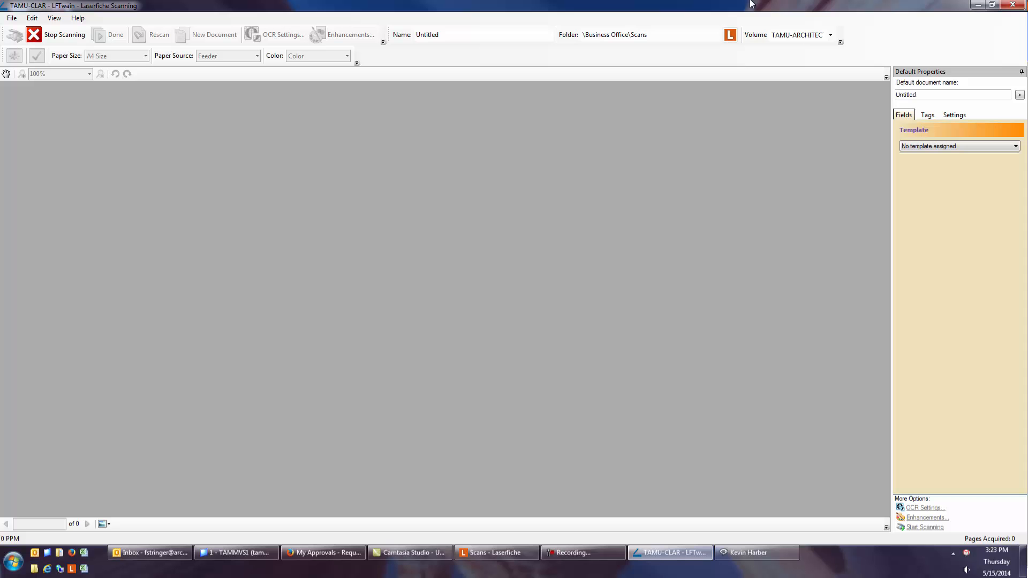
pyautogui.moveTo(395, 223)
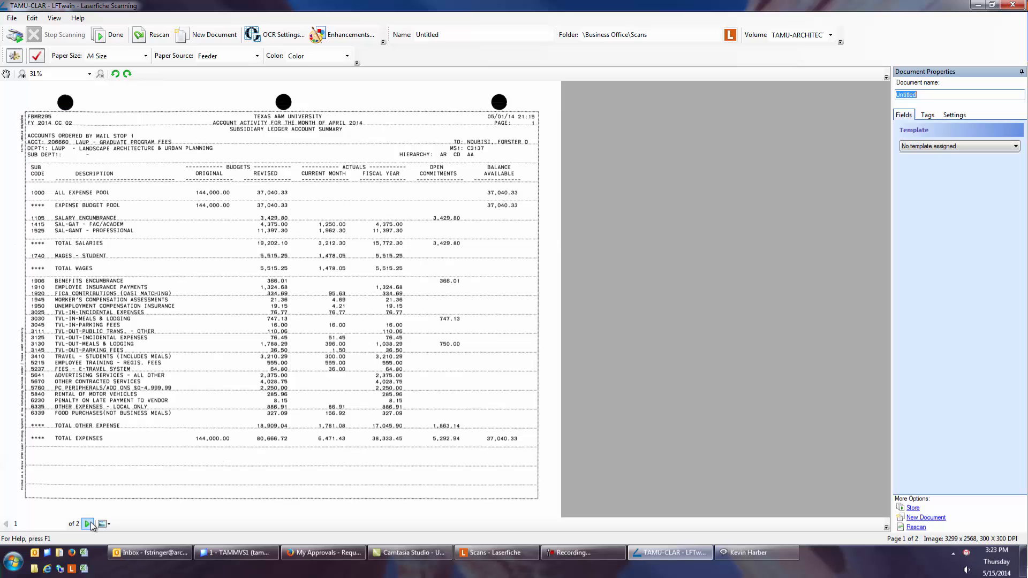
pyautogui.moveTo(87, 523)
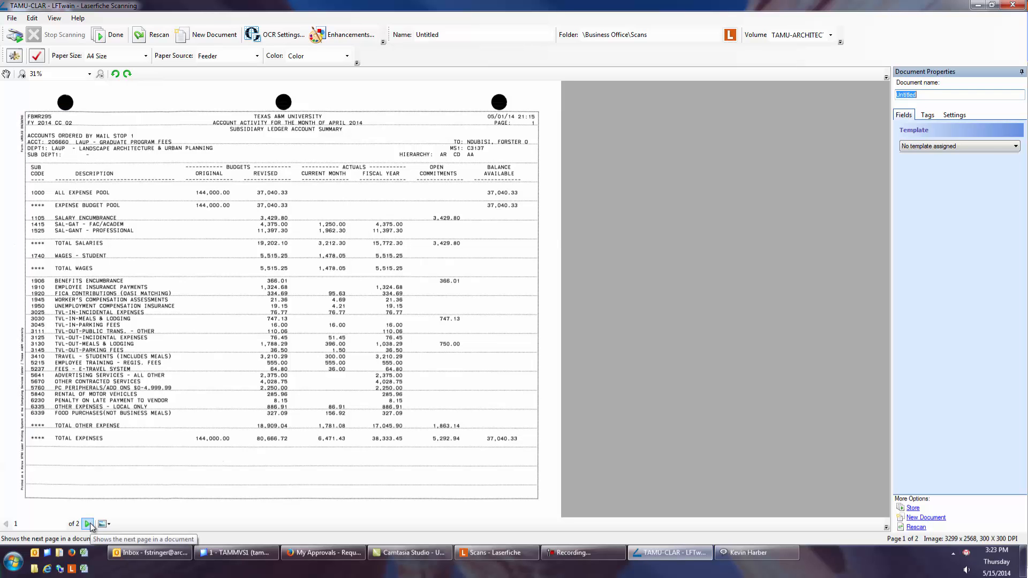
pyautogui.click(88, 524)
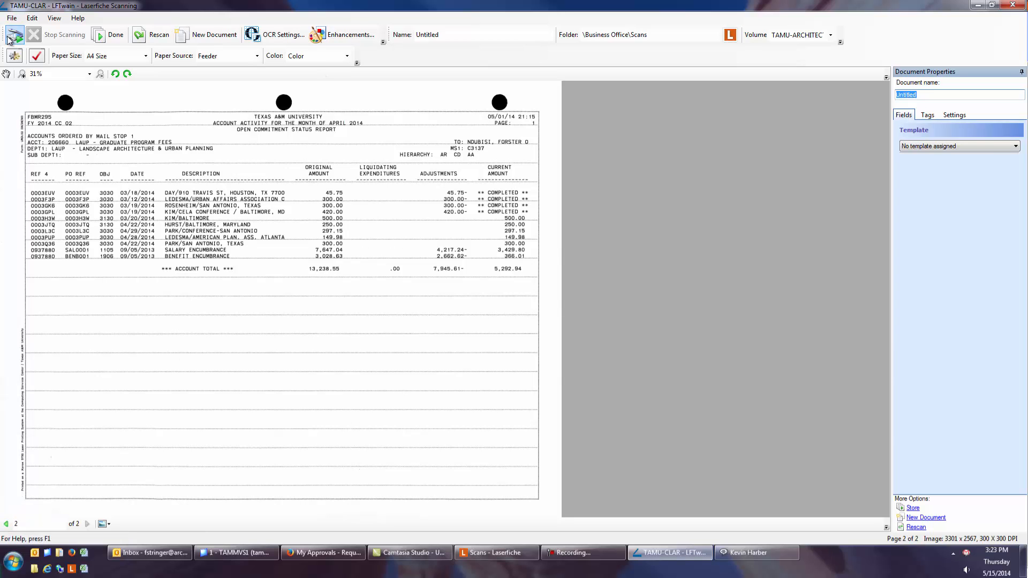
pyautogui.moveTo(13, 34)
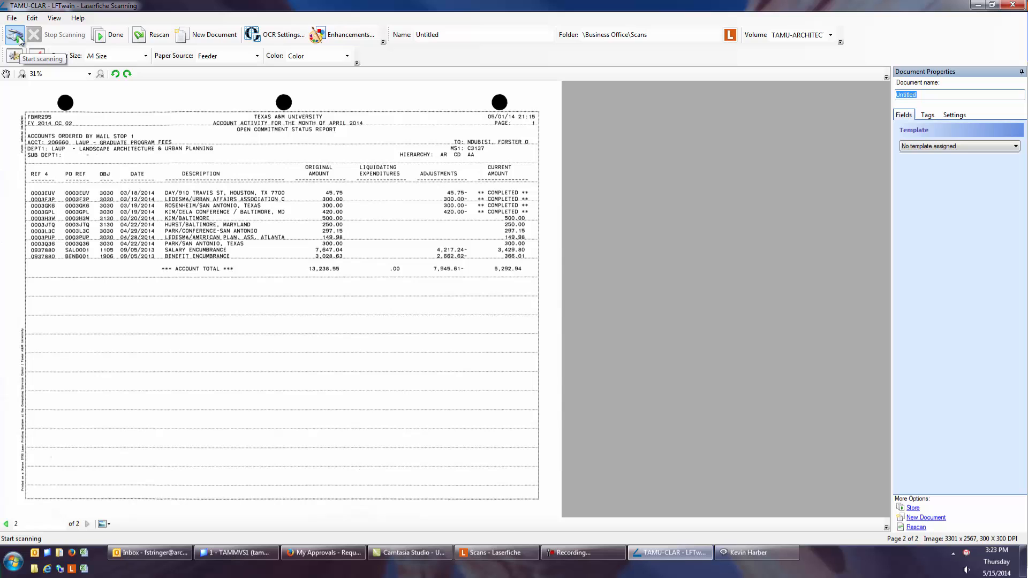
# Scan the subsidiary ledger detail report as page 3 and display it
pyautogui.click(14, 35)
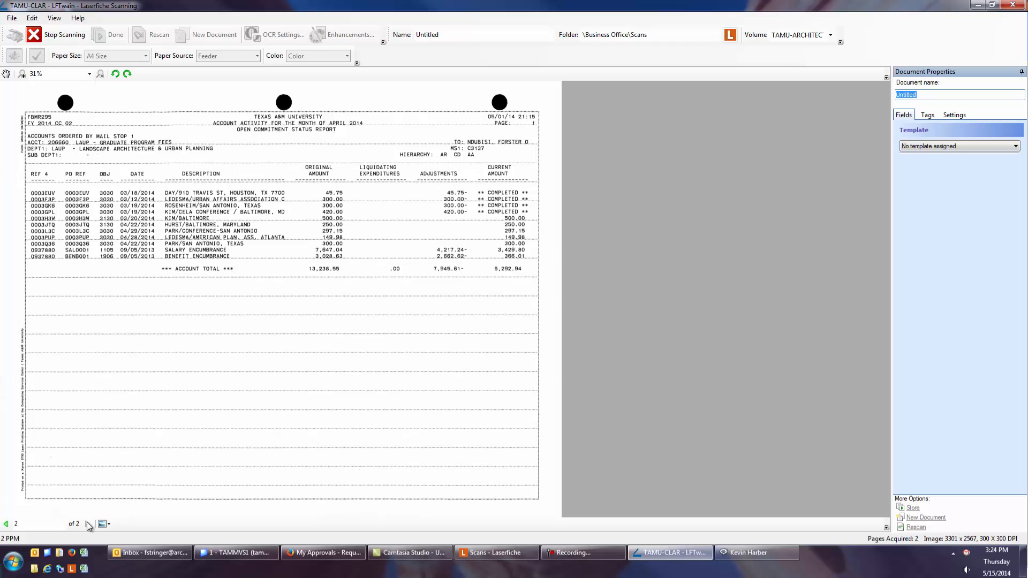
pyautogui.click(88, 524)
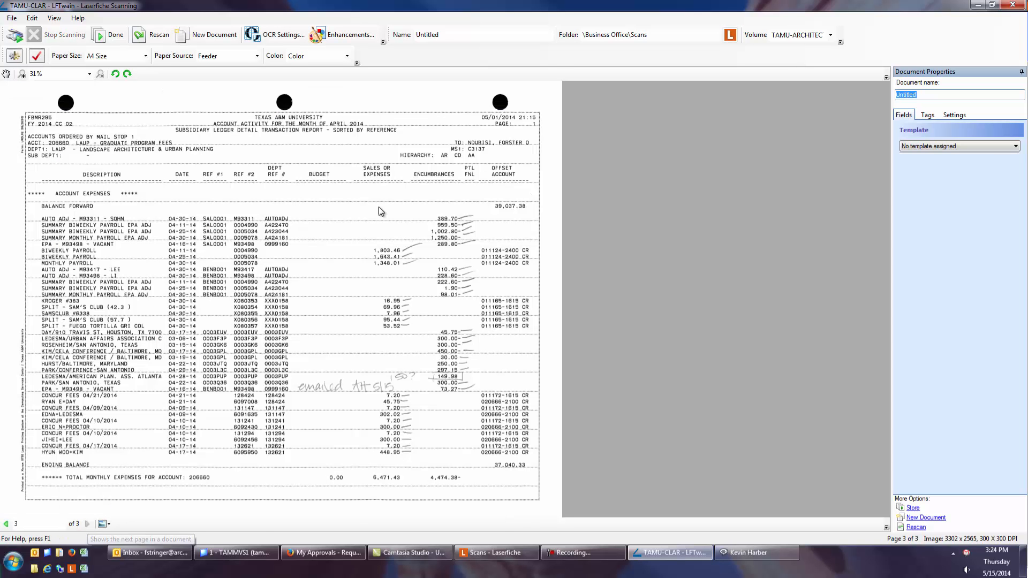
pyautogui.moveTo(383, 59)
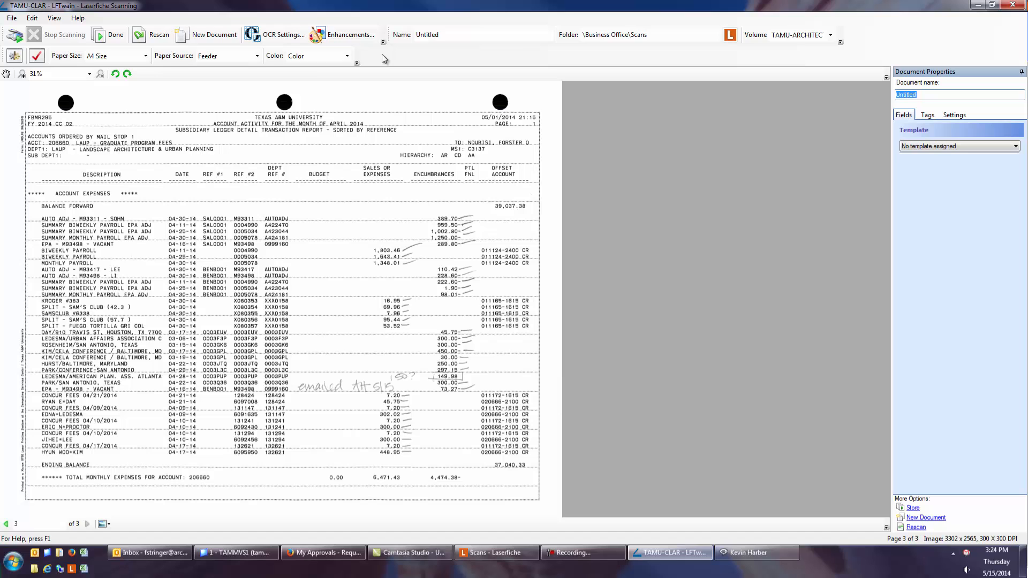
pyautogui.moveTo(305, 69)
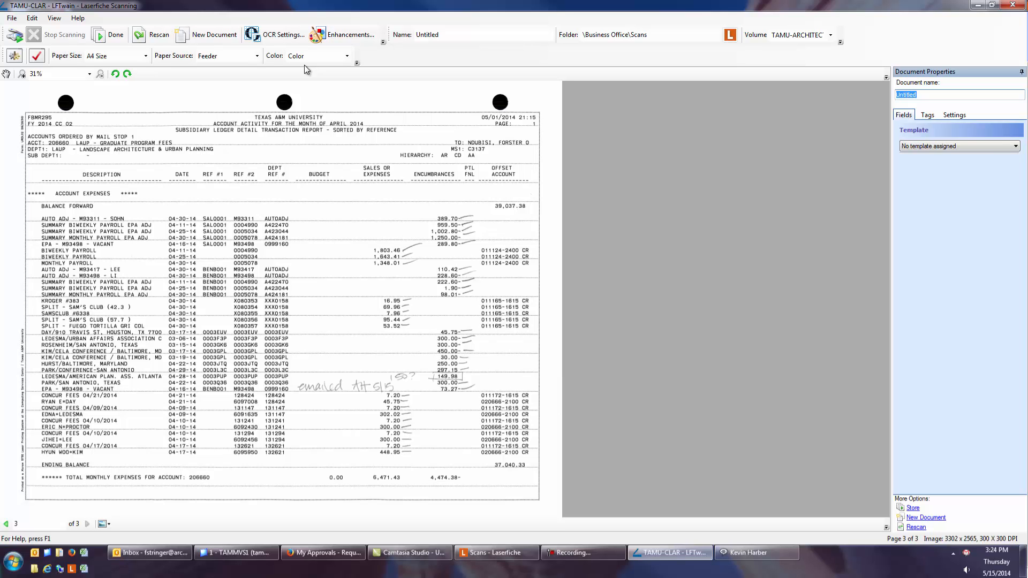
# Change the Paper Source setting to Duplex
pyautogui.click(256, 56)
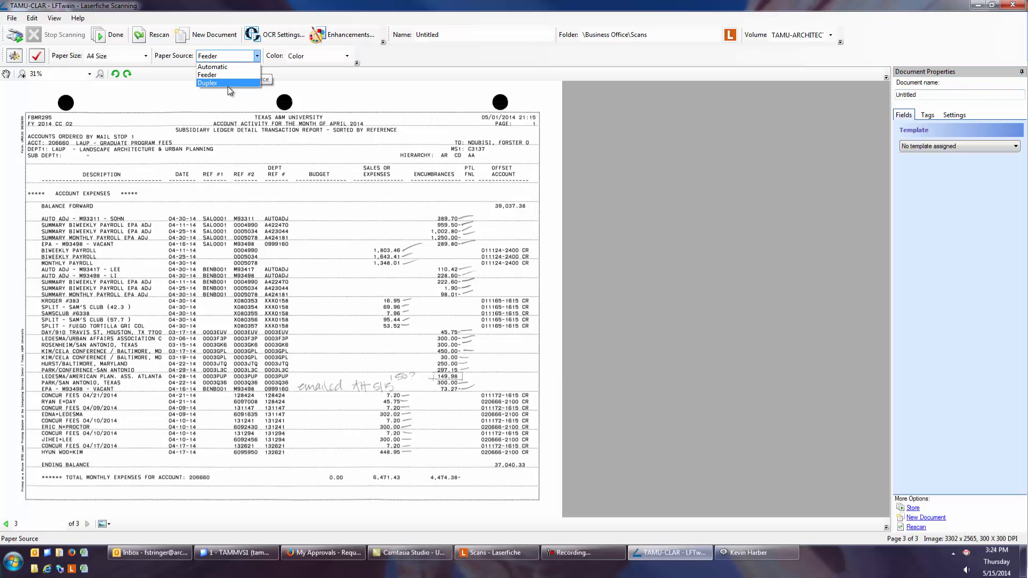
pyautogui.click(207, 83)
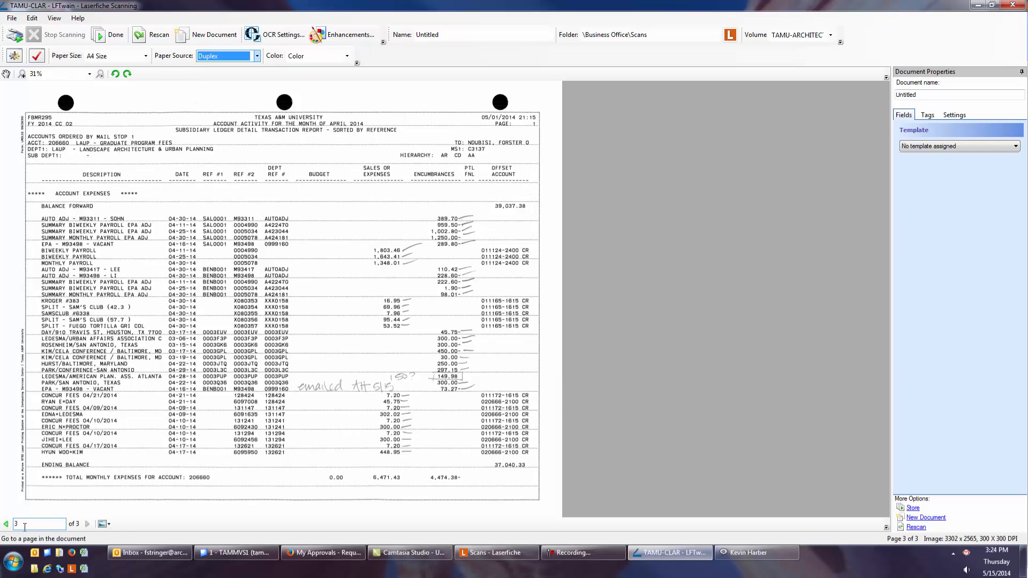
pyautogui.moveTo(6, 524)
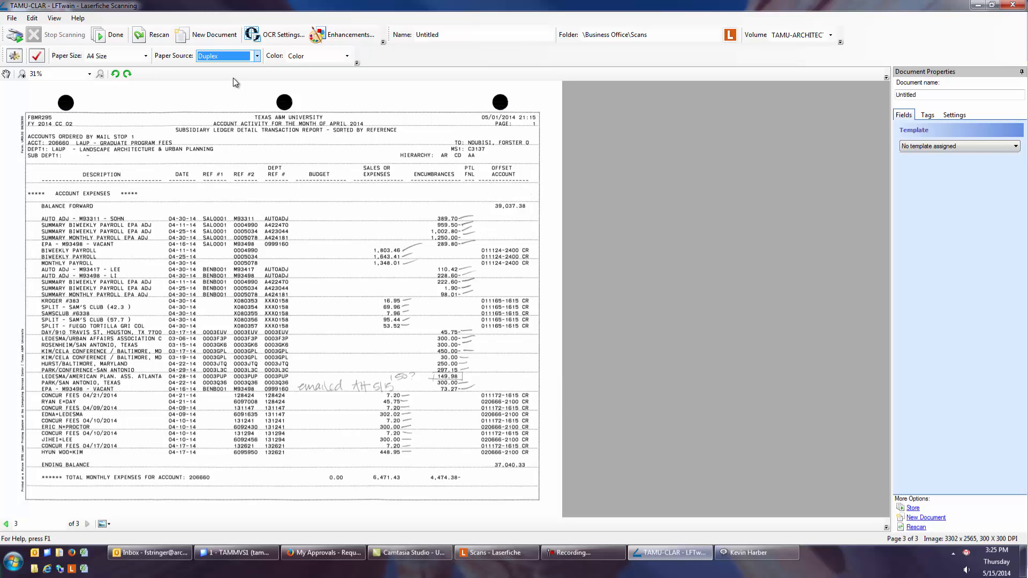
pyautogui.moveTo(238, 103)
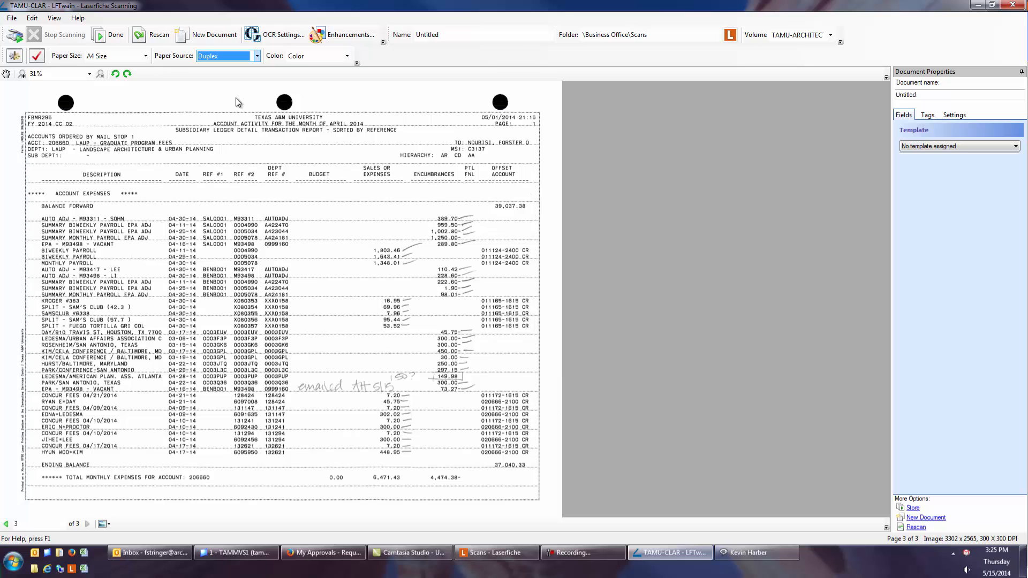
pyautogui.moveTo(262, 117)
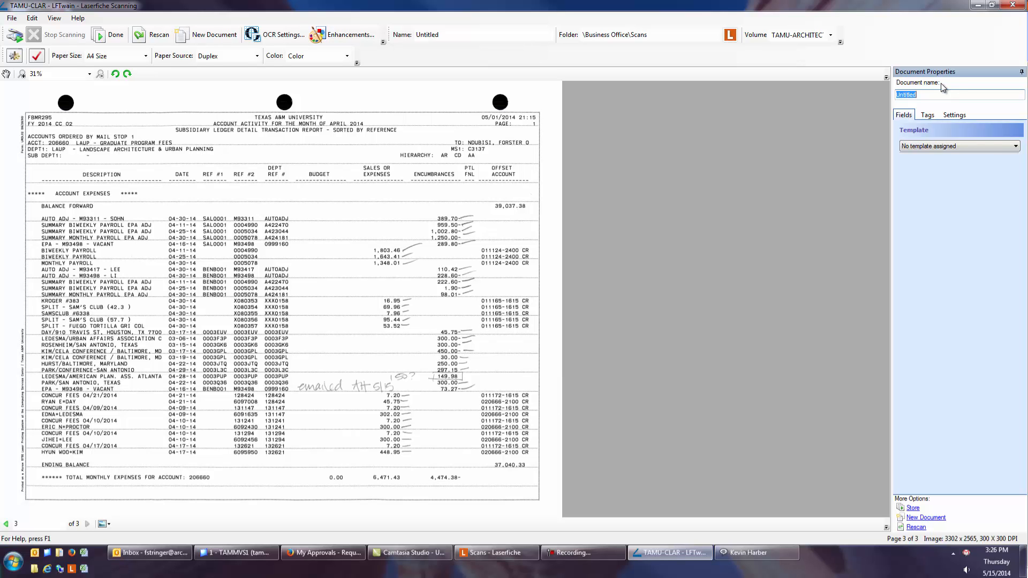
# Enter '206660' as the beginning of the document name
pyautogui.write('206660 - Statement -')
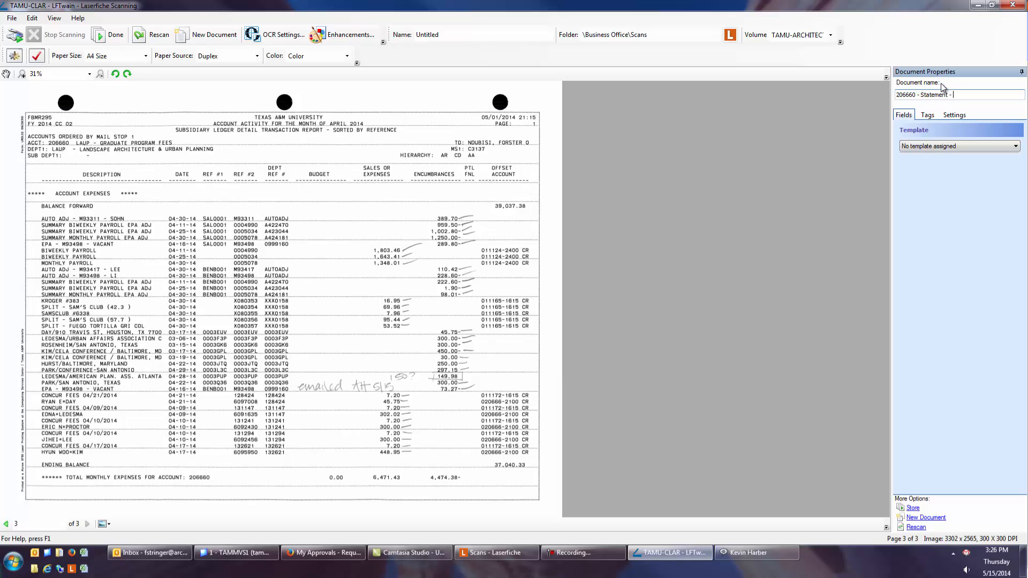
pyautogui.moveTo(943, 87)
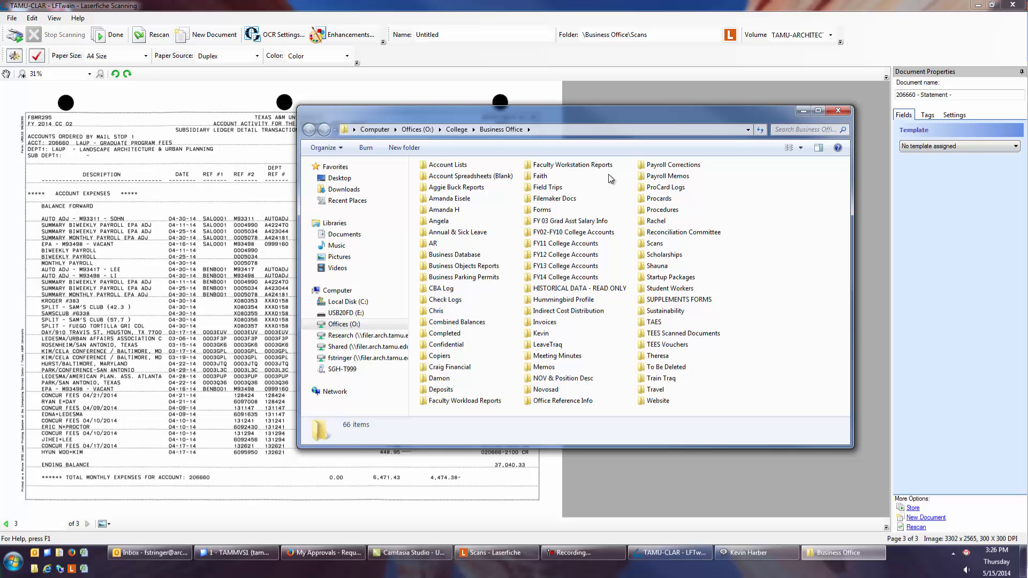
# Review the Laserfiche Naming Conventions.xlsx spreadsheet in Office Reference Info, then close it
pyautogui.click(562, 401)
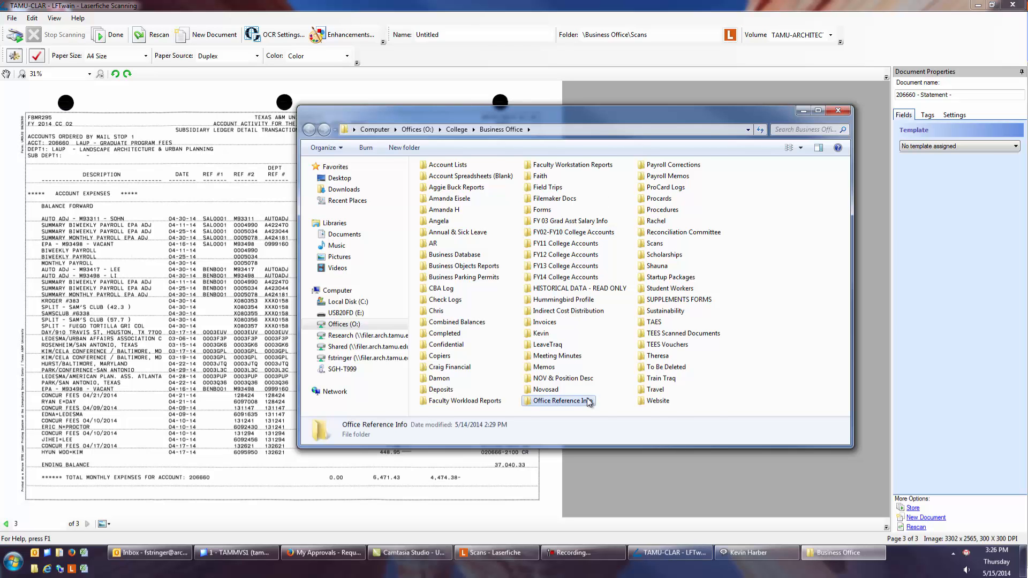
pyautogui.doubleClick(561, 401)
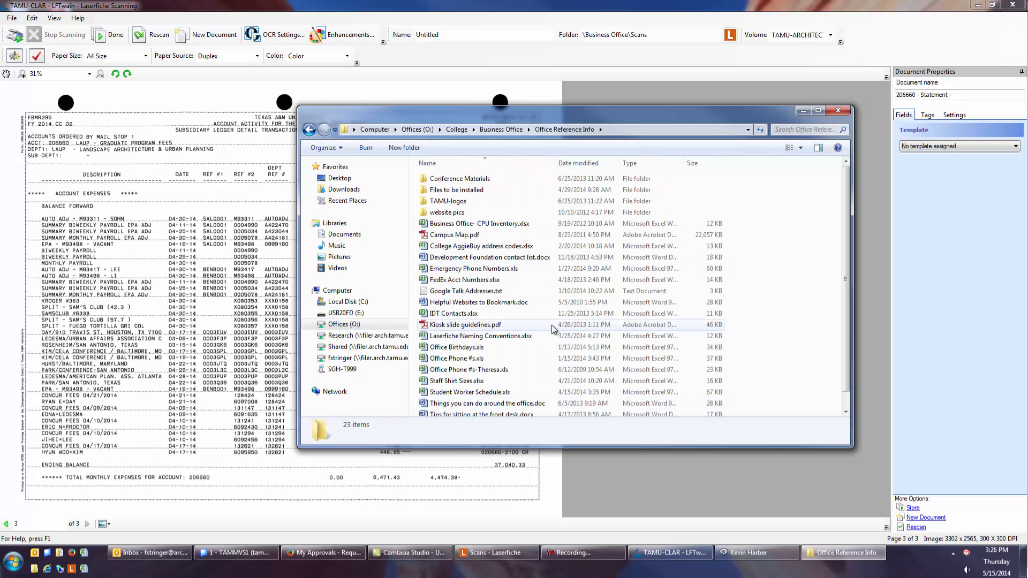
pyautogui.click(481, 336)
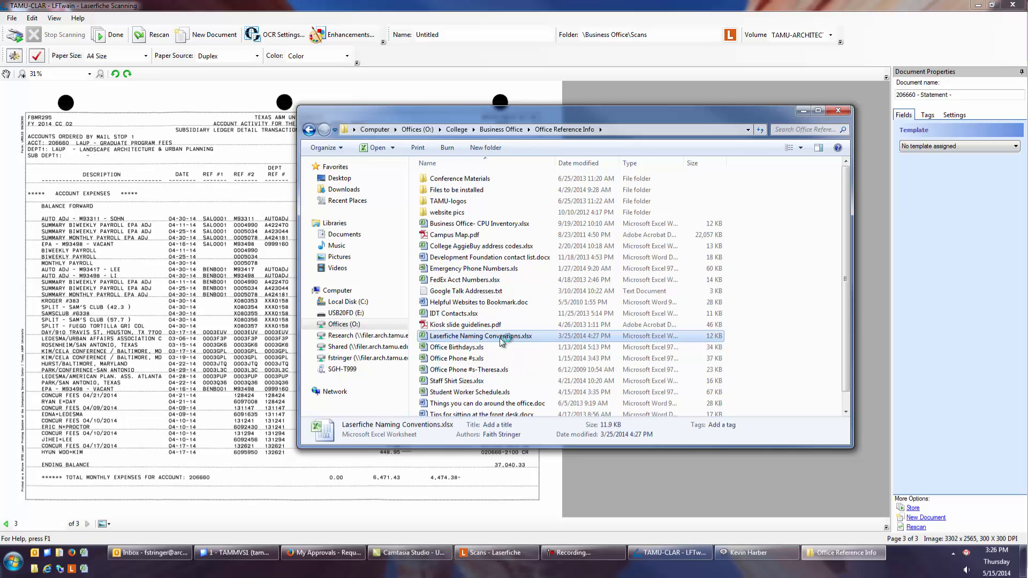
pyautogui.doubleClick(480, 336)
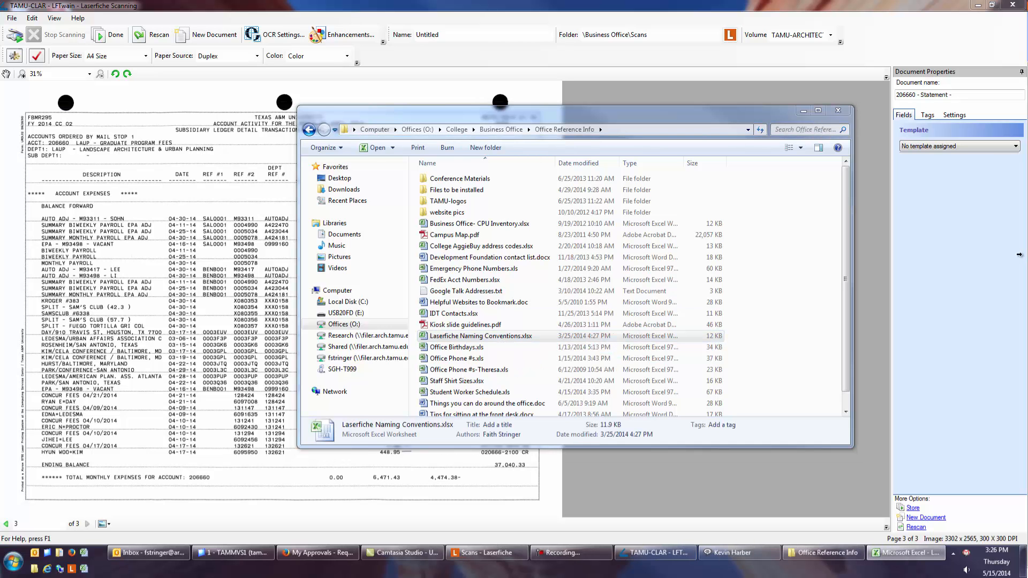
pyautogui.doubleClick(481, 336)
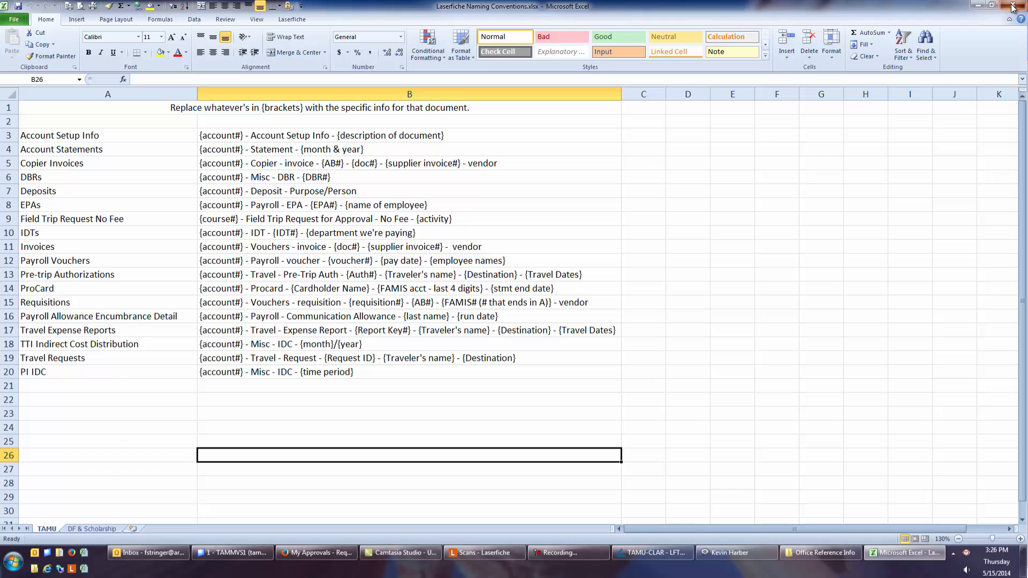
pyautogui.click(669, 552)
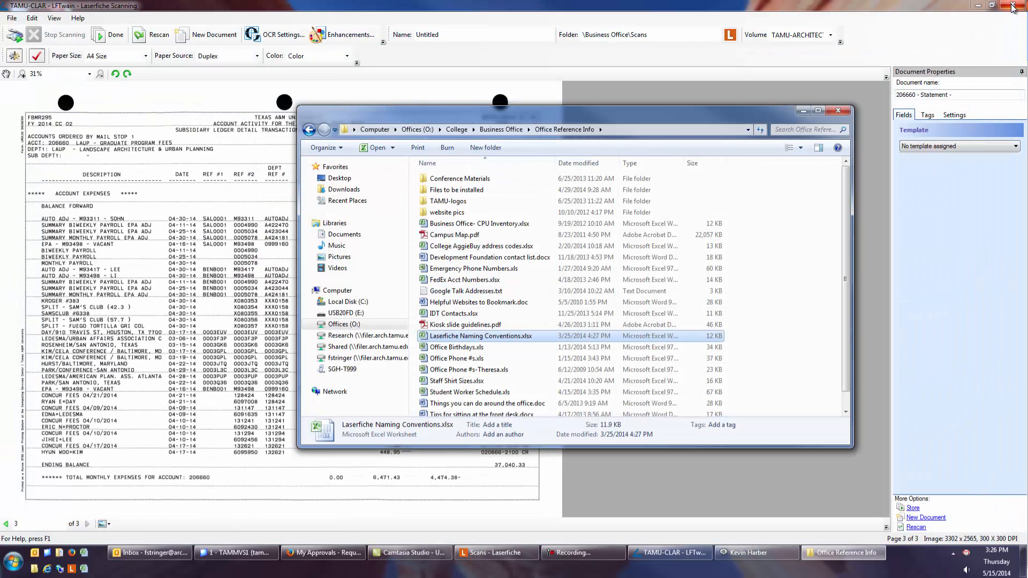
# Complete the document name as '206660 - Statement - April 2014' and store the scan
pyautogui.click(838, 110)
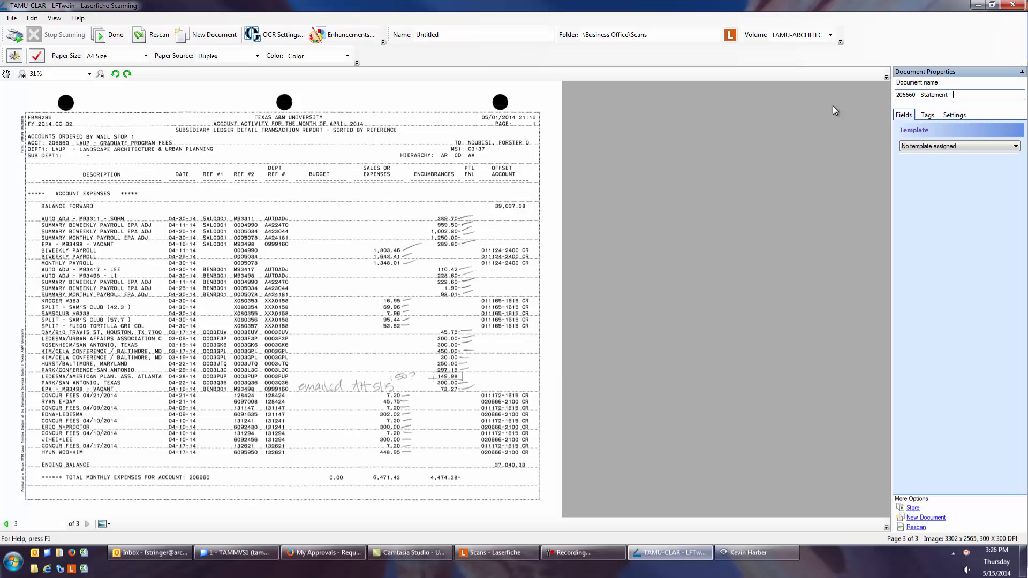
pyautogui.write('April 2014')
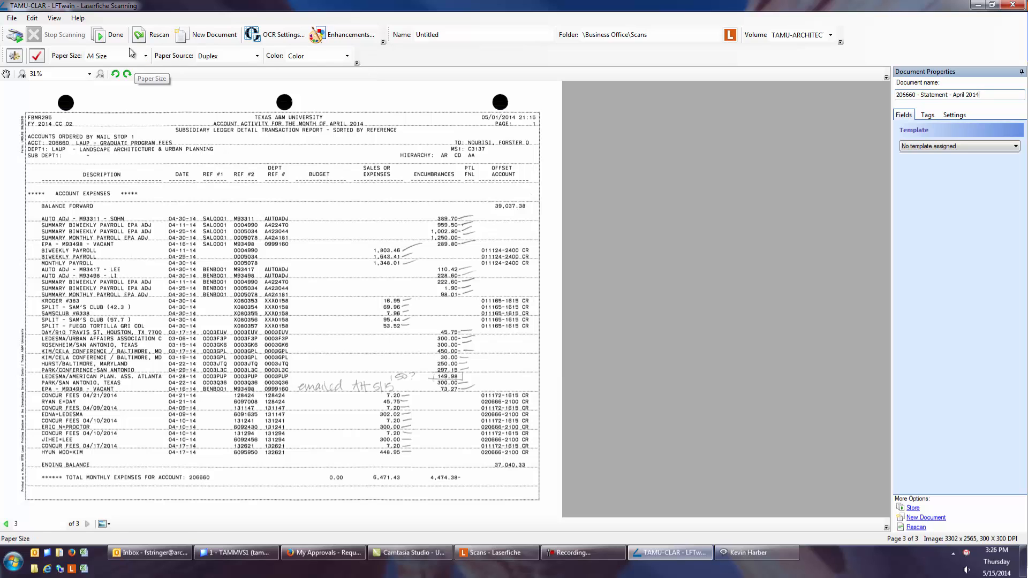
pyautogui.moveTo(116, 34)
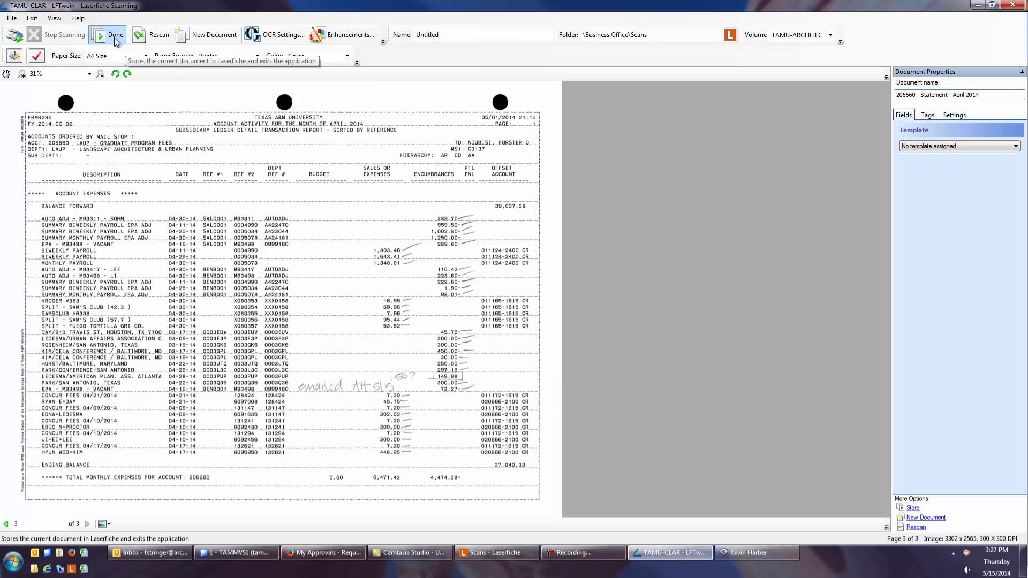
pyautogui.click(116, 34)
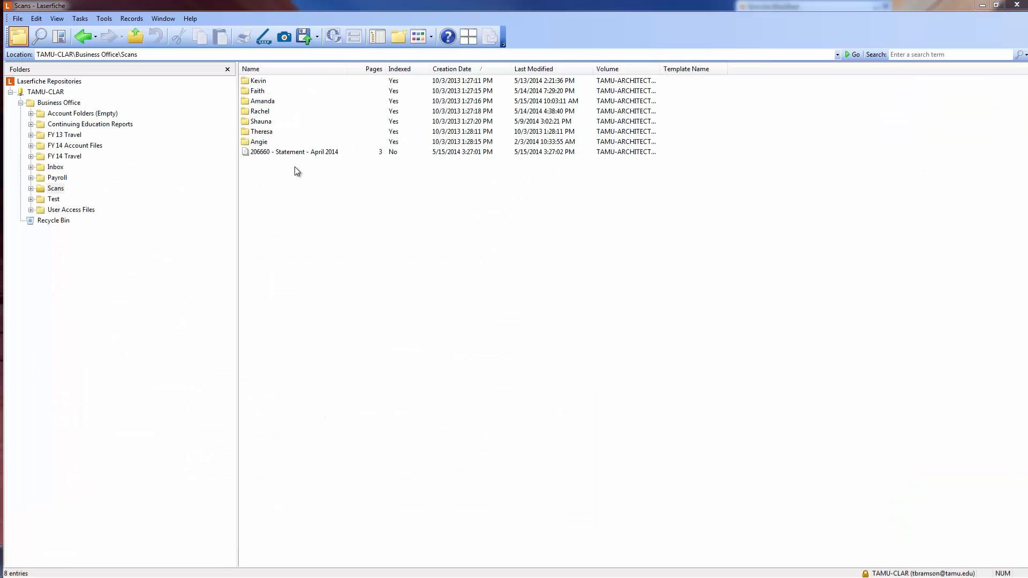
pyautogui.click(294, 152)
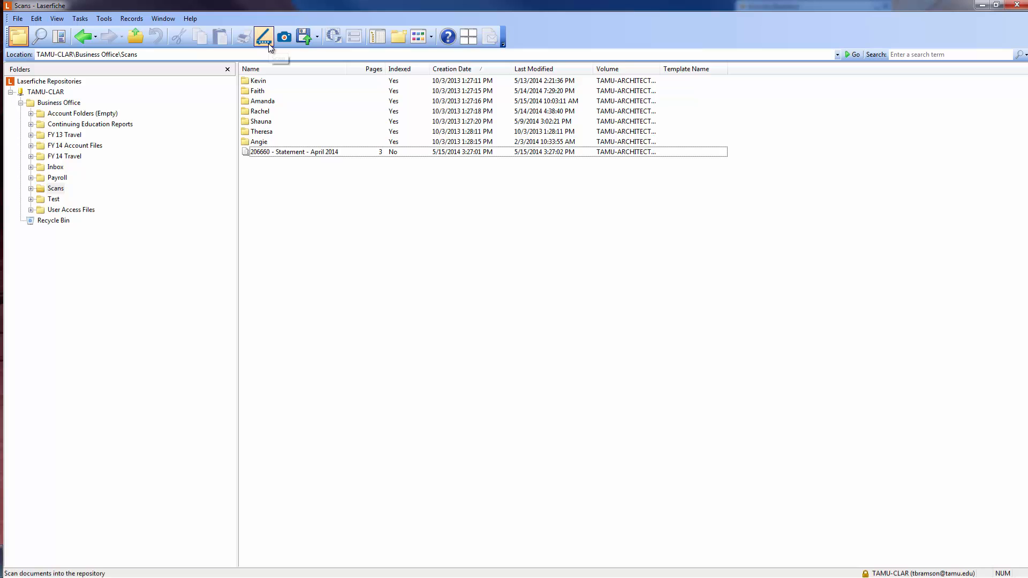
pyautogui.moveTo(287, 117)
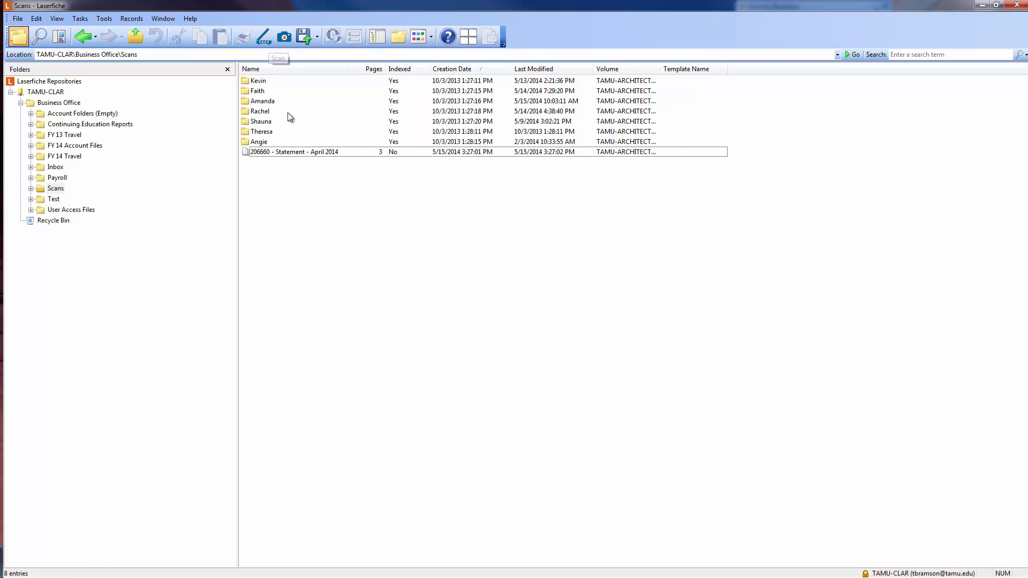
pyautogui.moveTo(305, 189)
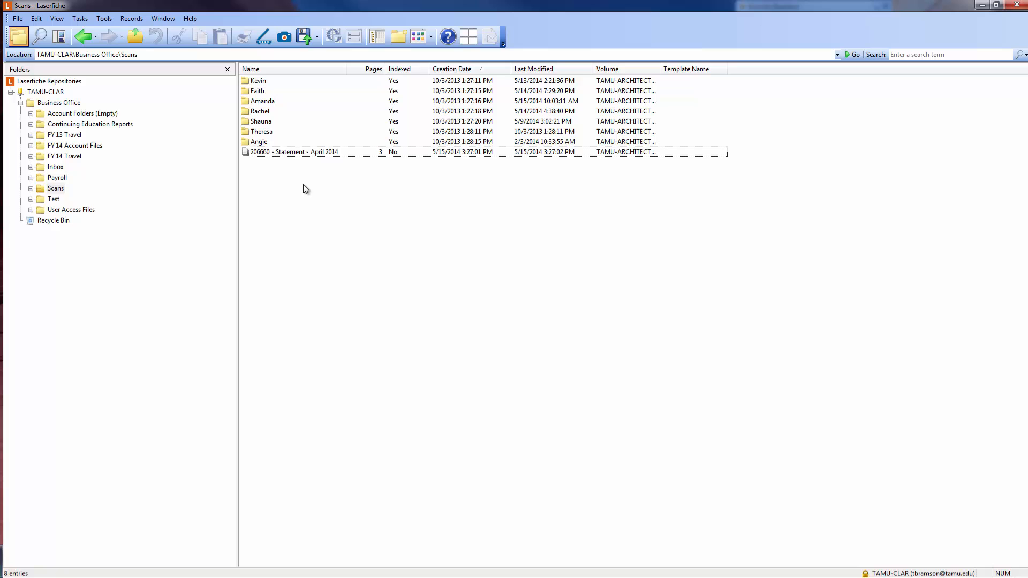
pyautogui.moveTo(332, 320)
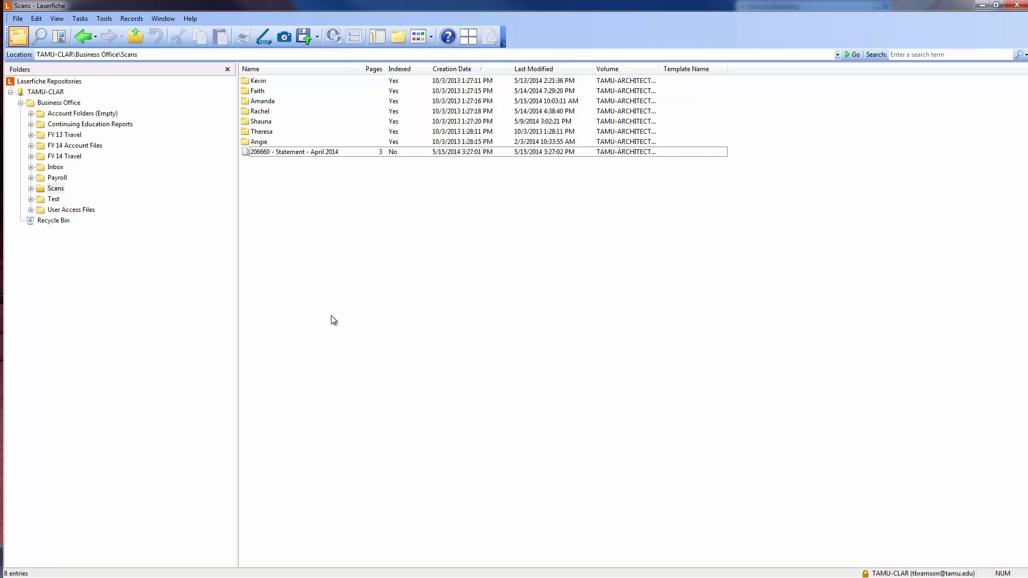